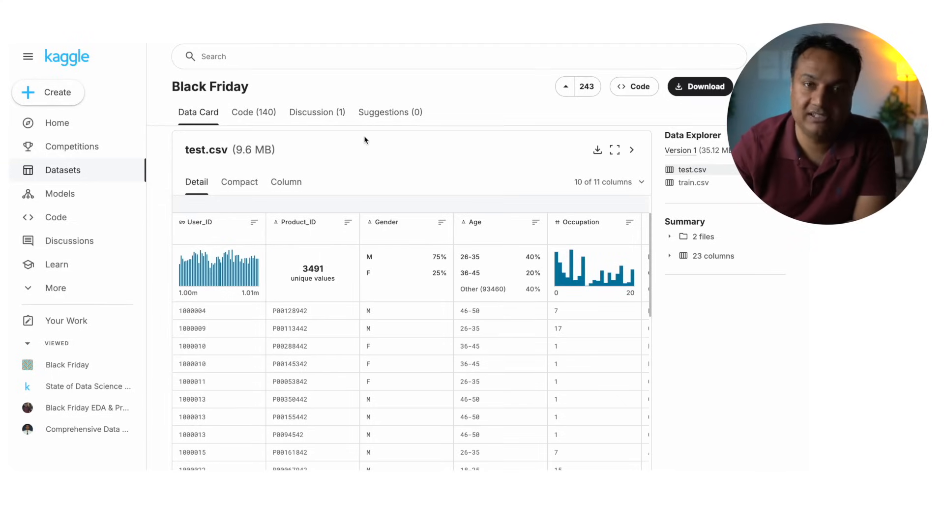
mouse_move(255, 112)
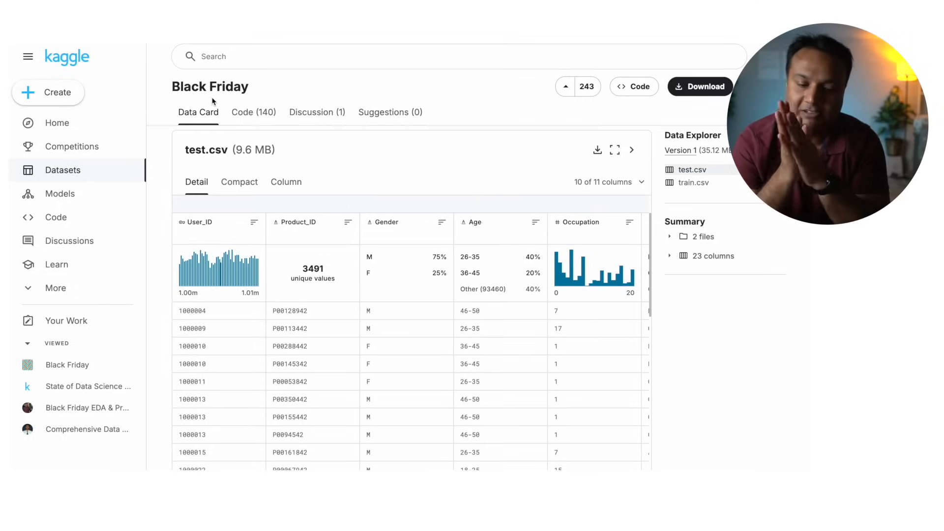
Select train.csv in the Black Friday Data Explorer to start loading its preview
left_click(692, 182)
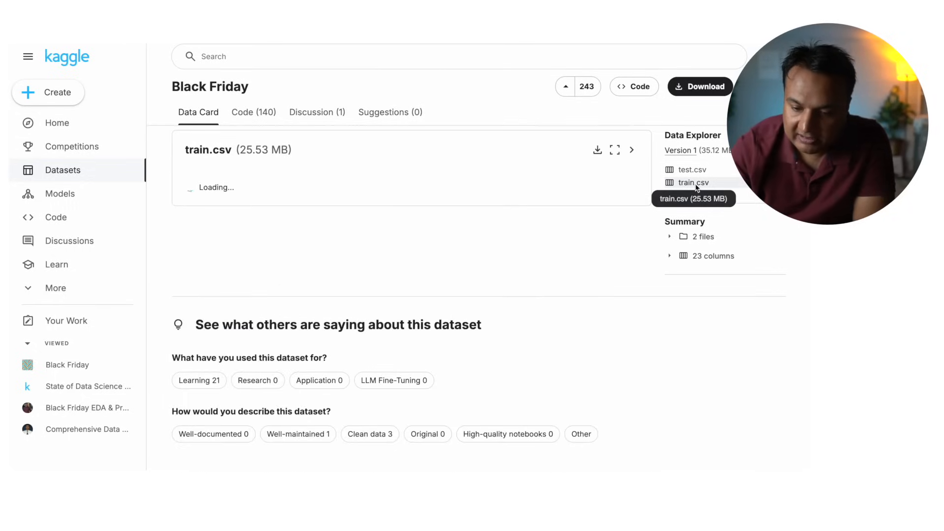
Preview train.csv and scroll right to see columns through Stay_In_Current_City
left_click(693, 182)
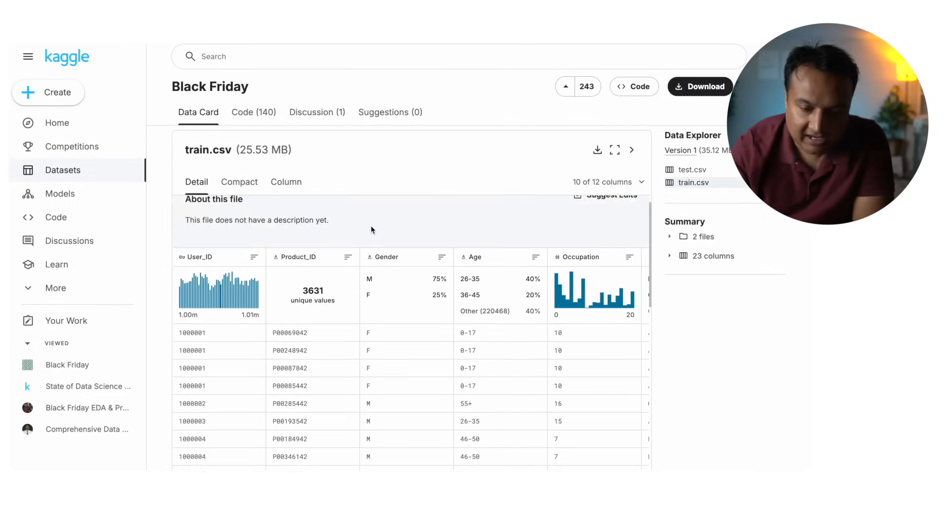
mouse_move(203, 332)
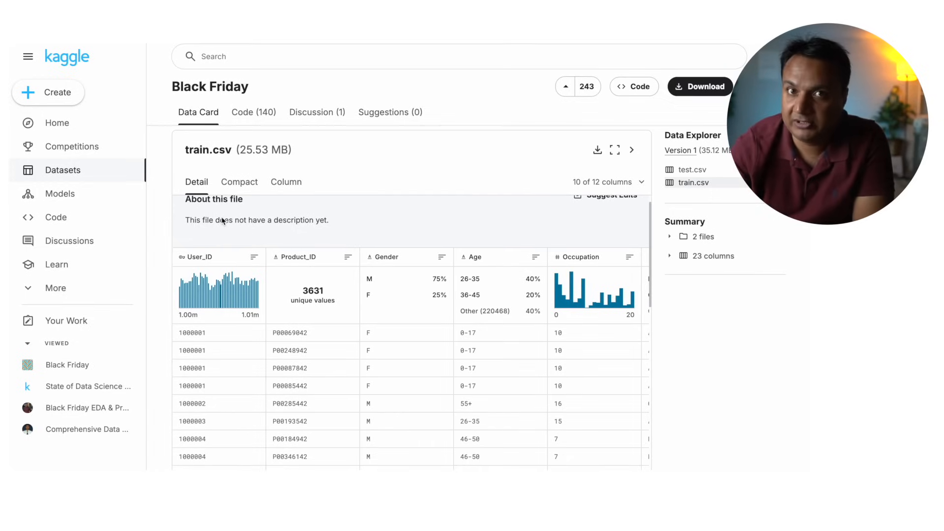
mouse_move(303, 222)
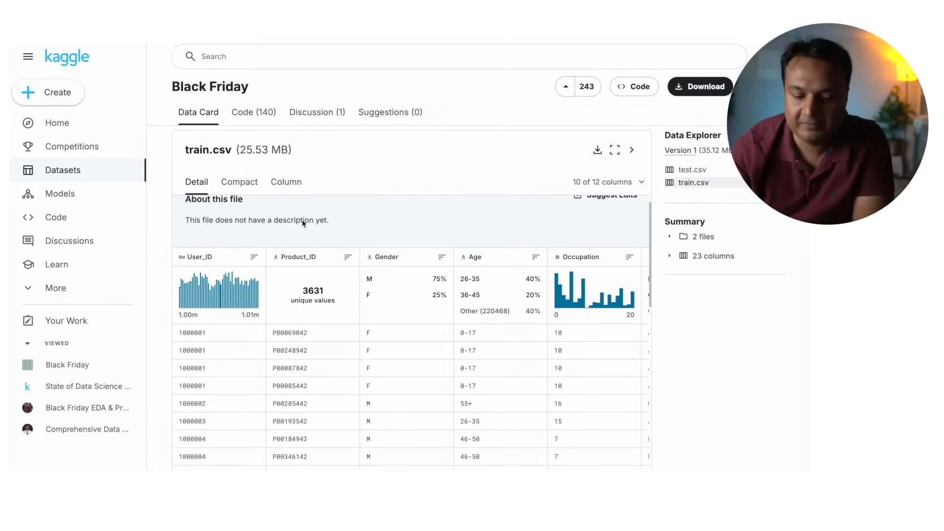
mouse_move(317, 244)
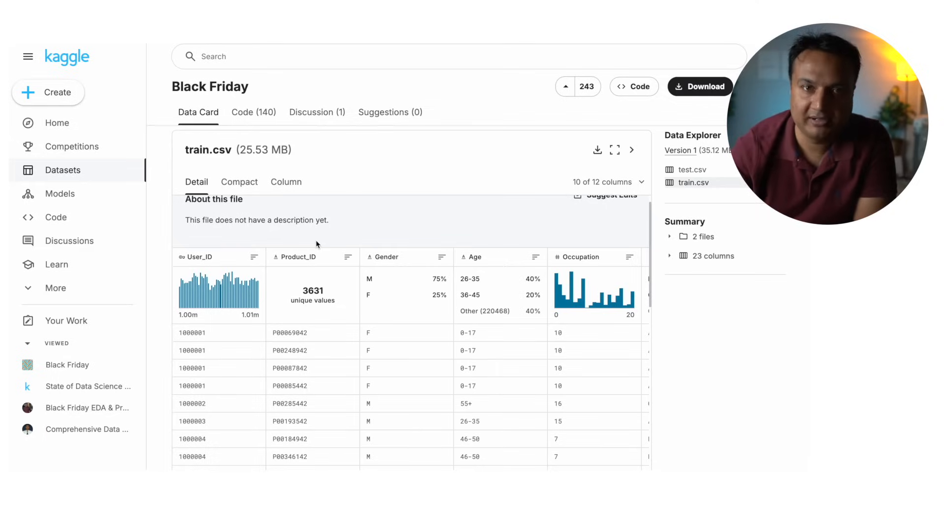
mouse_move(319, 373)
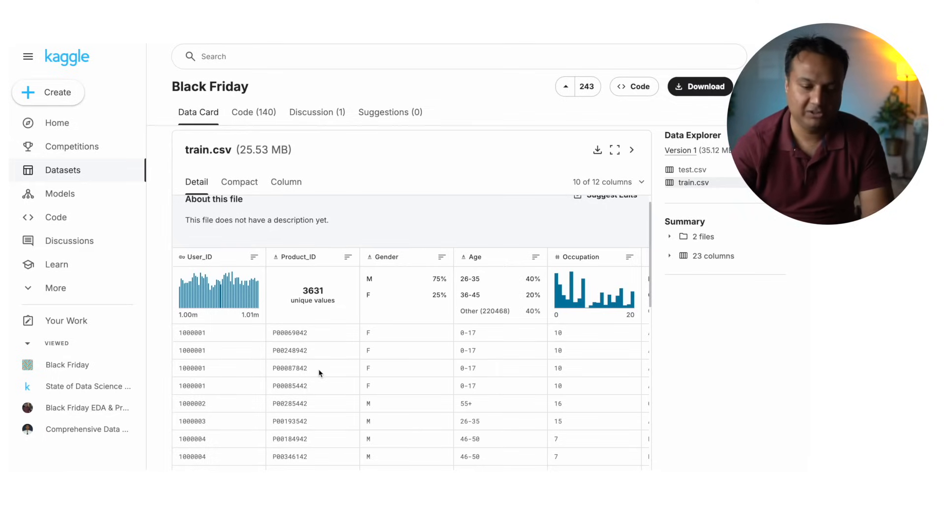
mouse_move(211, 350)
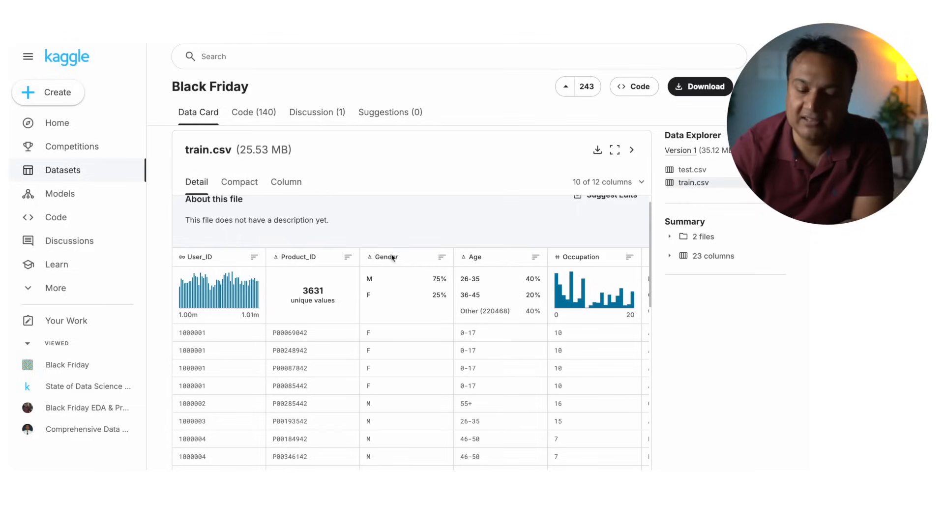
mouse_move(400, 260)
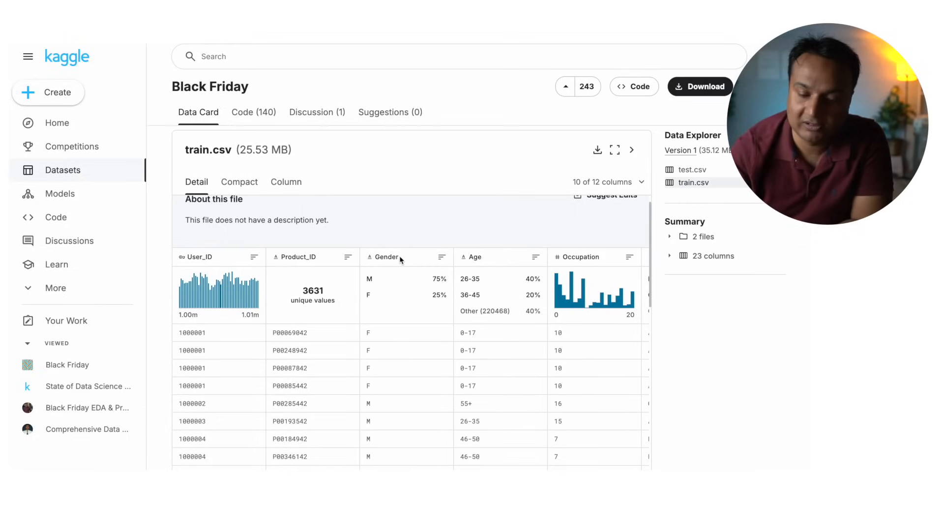
scroll("right", 3)
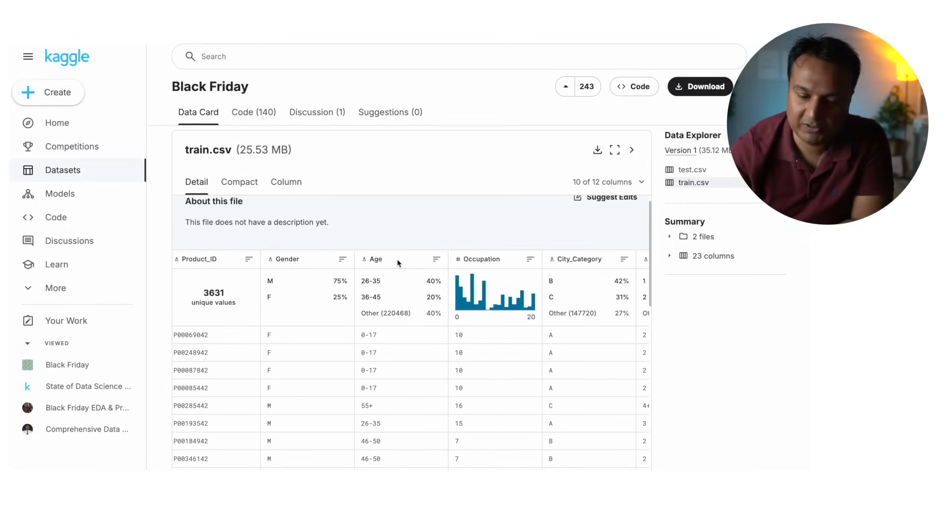
scroll("right", 3)
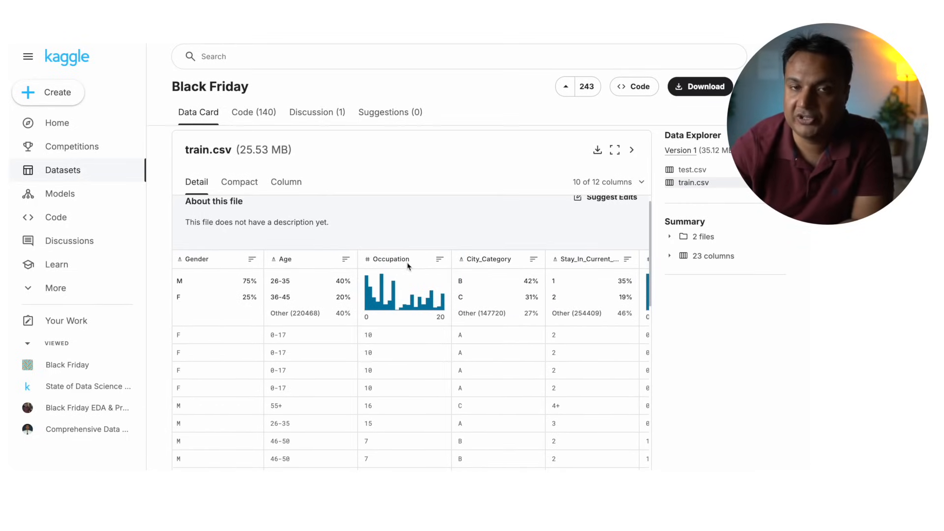
mouse_move(369, 324)
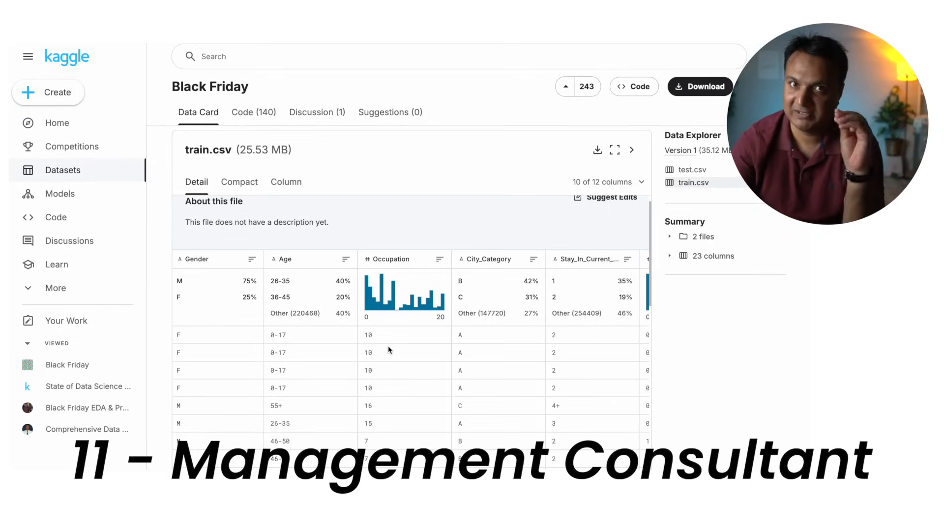
scroll("right", 3)
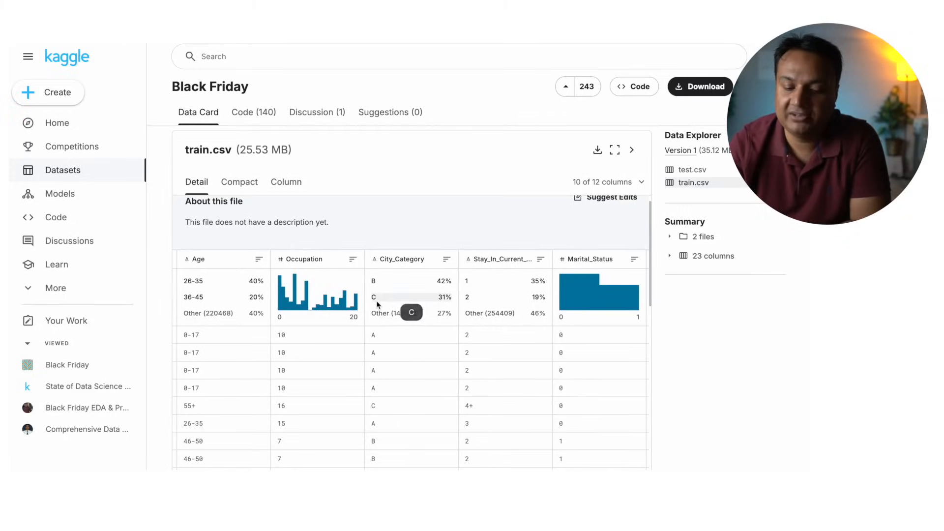
mouse_move(400, 342)
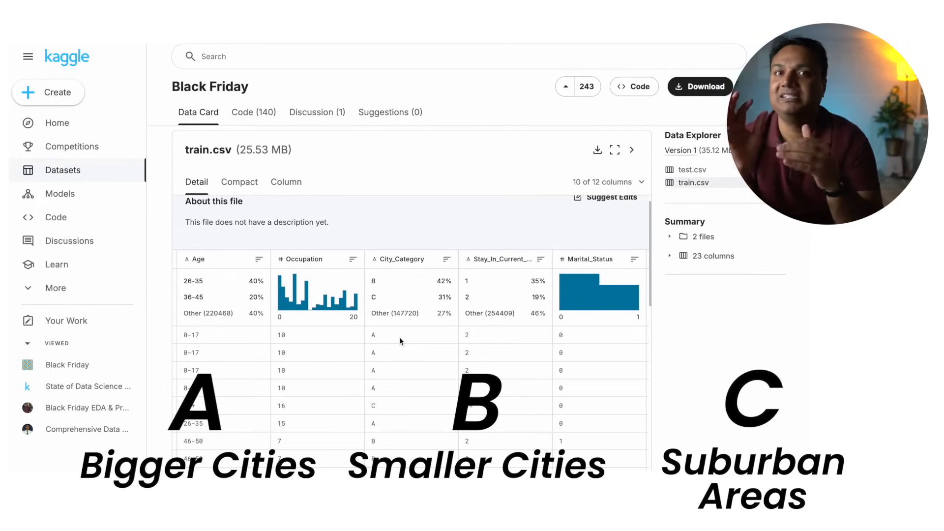
scroll("right", 3)
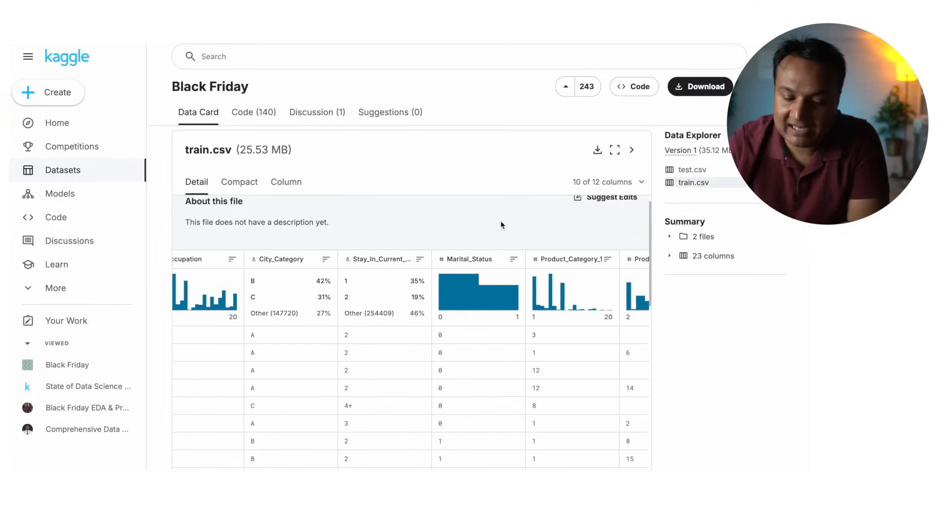
mouse_move(378, 322)
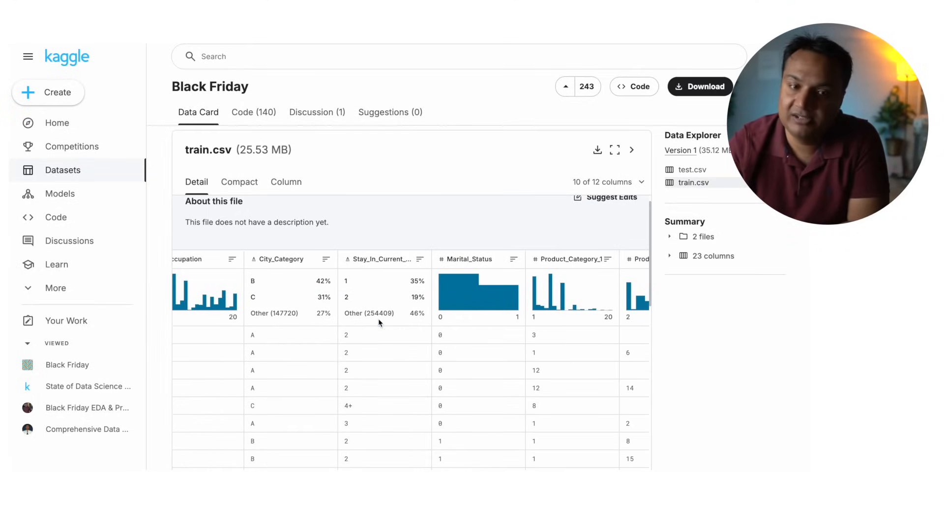
mouse_move(371, 354)
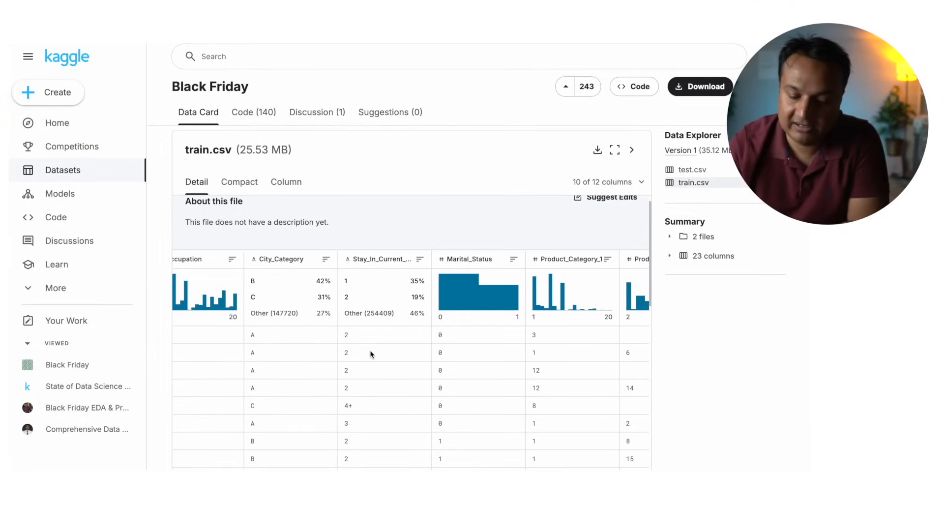
mouse_move(470, 276)
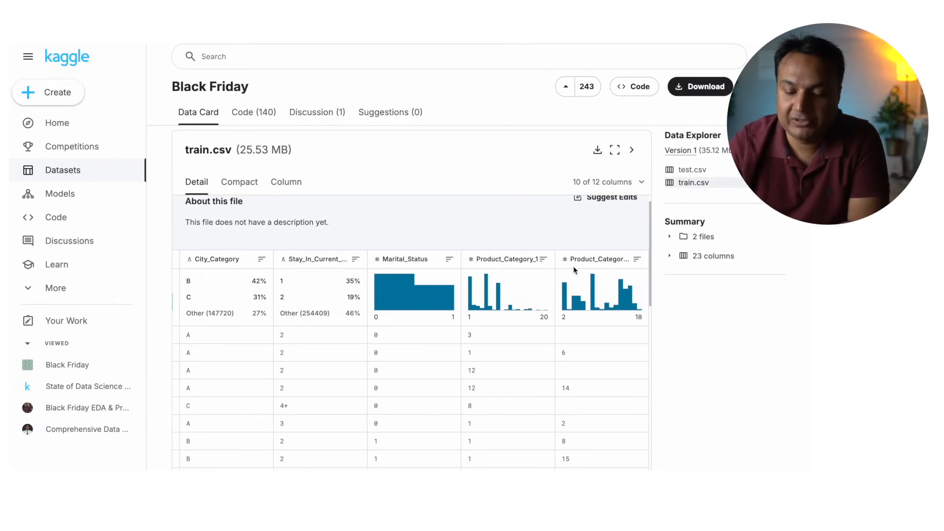
mouse_move(516, 263)
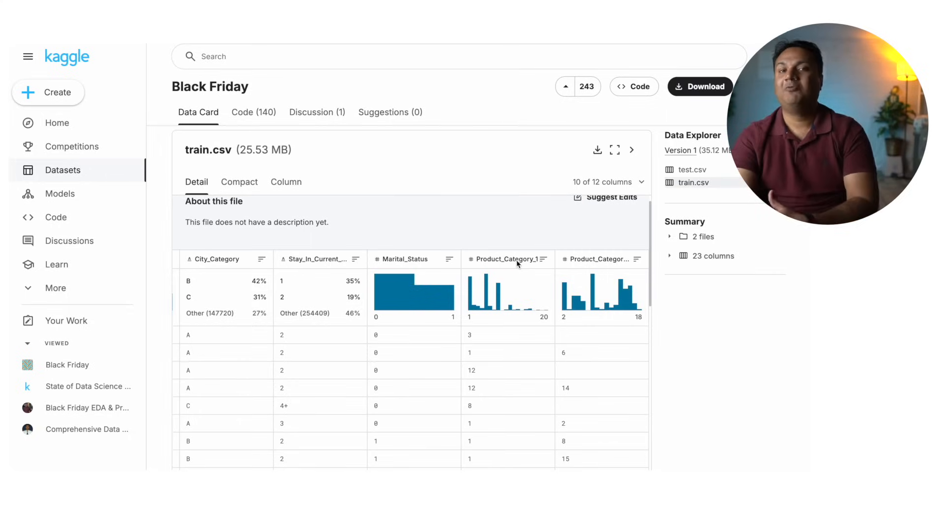
mouse_move(505, 259)
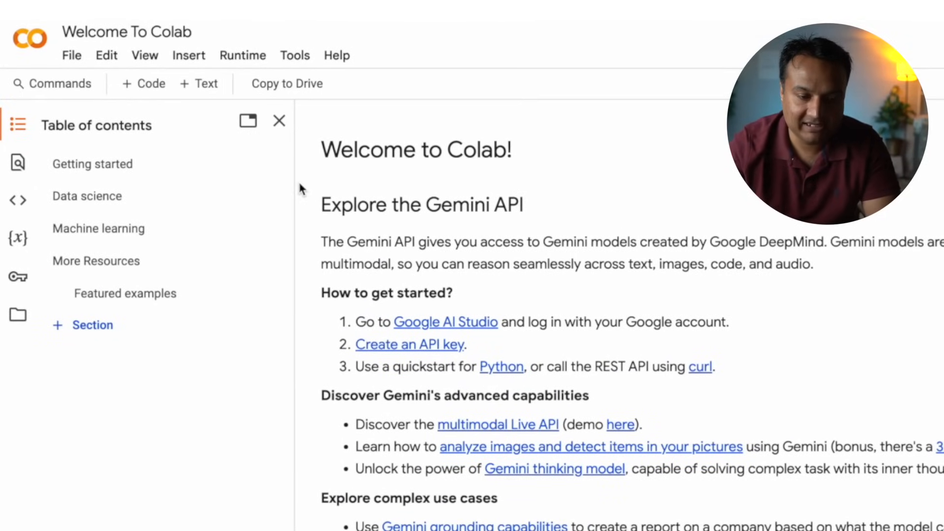
Create a new Drive notebook, Untitled0.ipynb, from the File menu
left_click(71, 55)
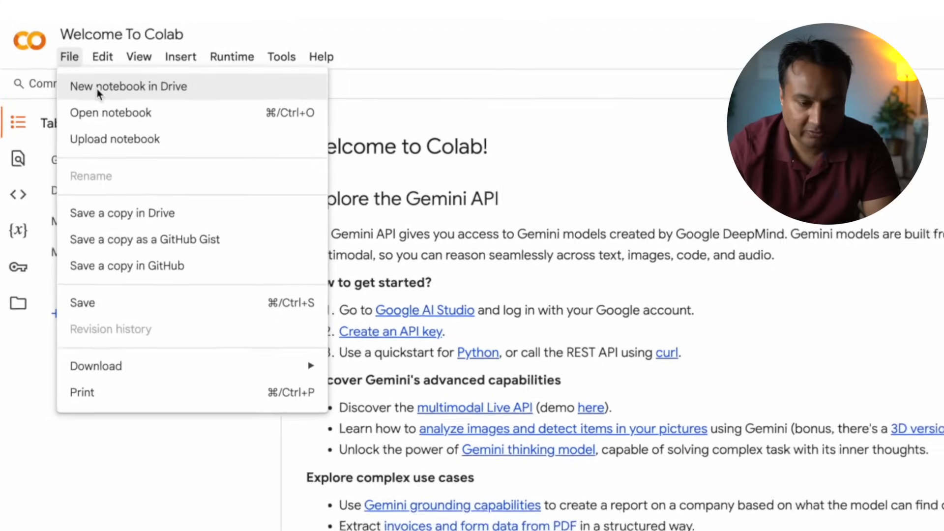
left_click(129, 86)
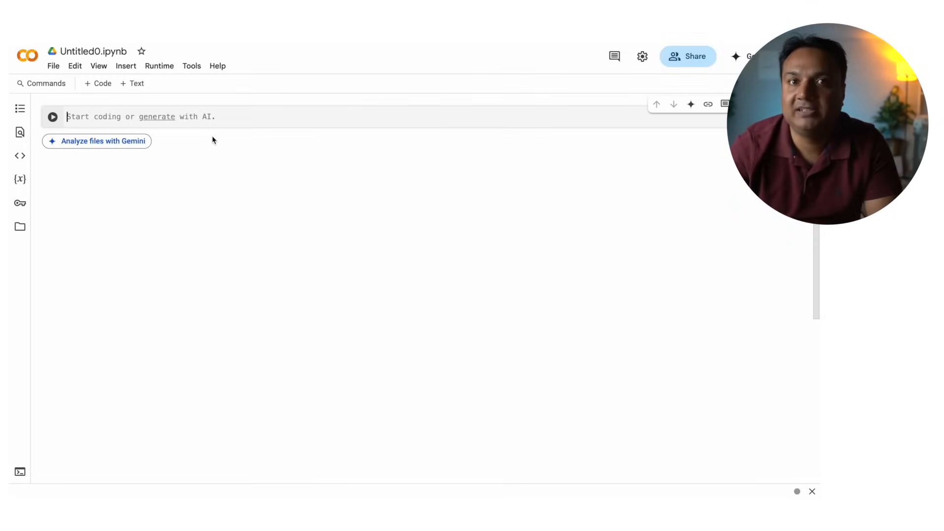
mouse_move(113, 183)
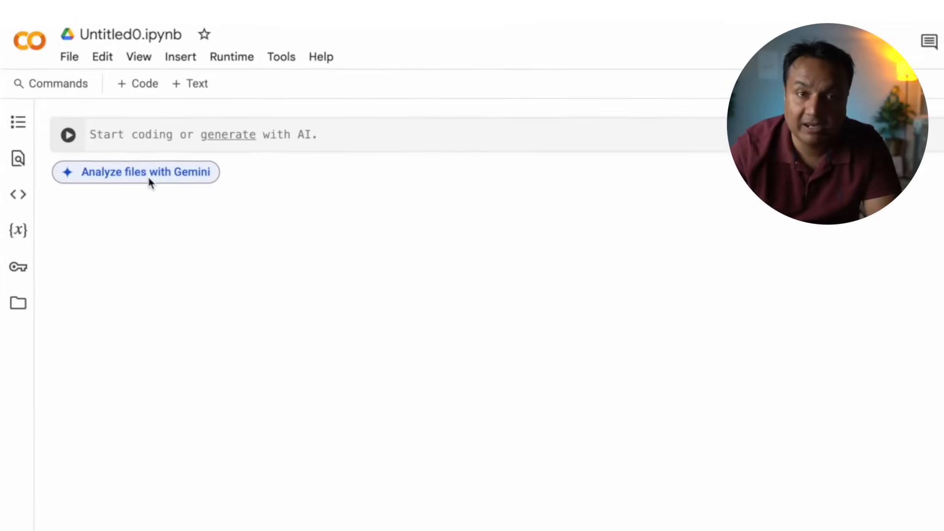
Launch Gemini file analysis and attach train.csv from the archive folder
left_click(134, 172)
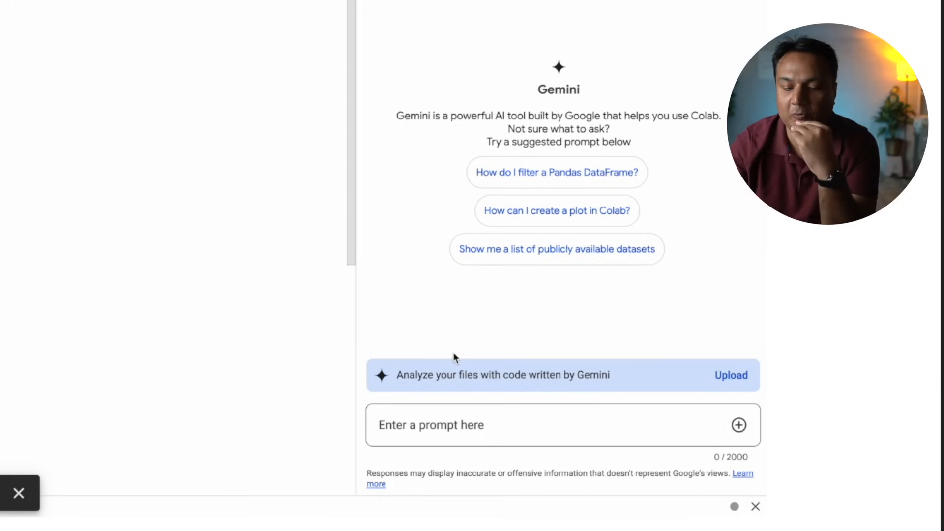
mouse_move(525, 375)
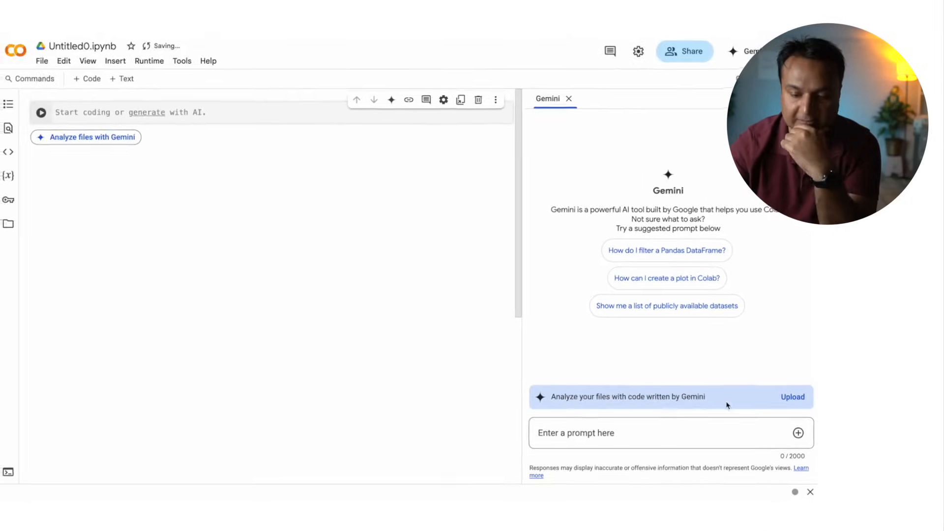
left_click(792, 397)
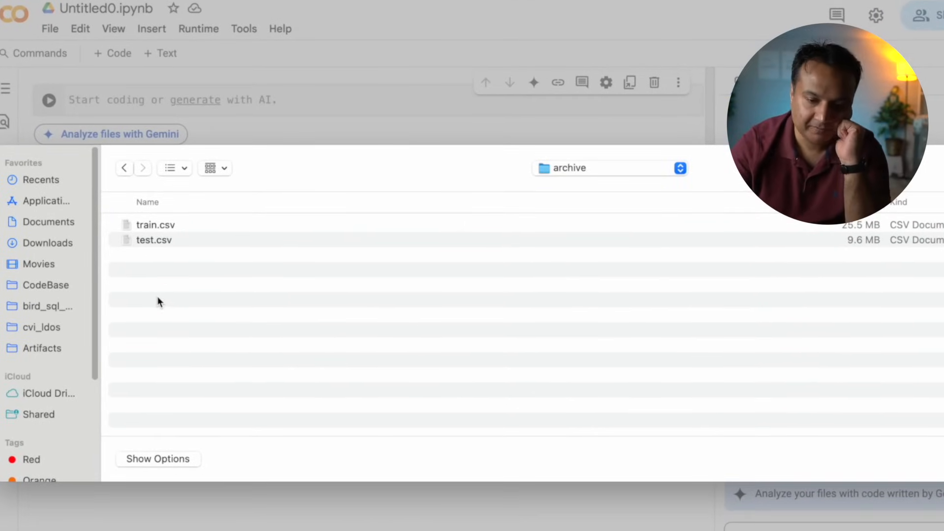
left_click(156, 225)
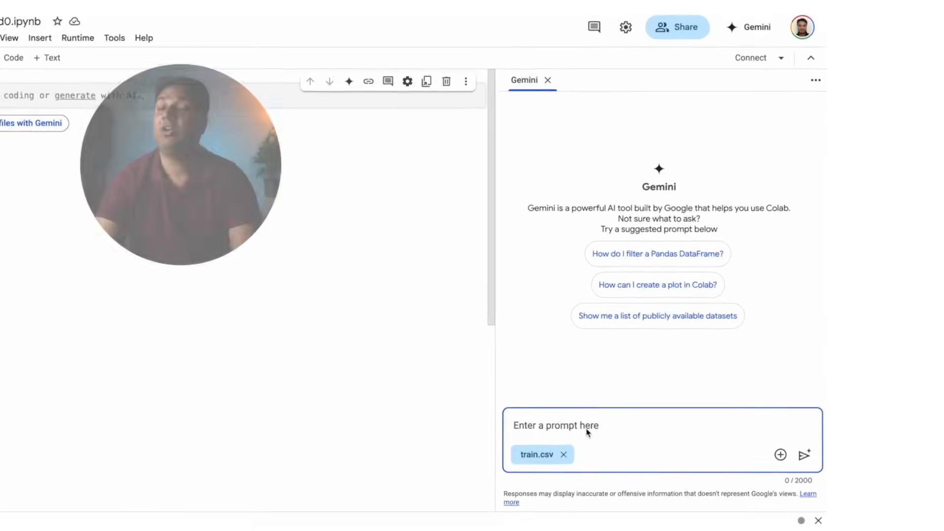
Ask Gemini for insights, data cleanup, intelligent null filling and a Purchase prediction model
type("insights from this data. Also, clean up the data, fill null values intelligently and then run a prediction model on Purchase variable. Analyze the predictive model results to again draw key insights")
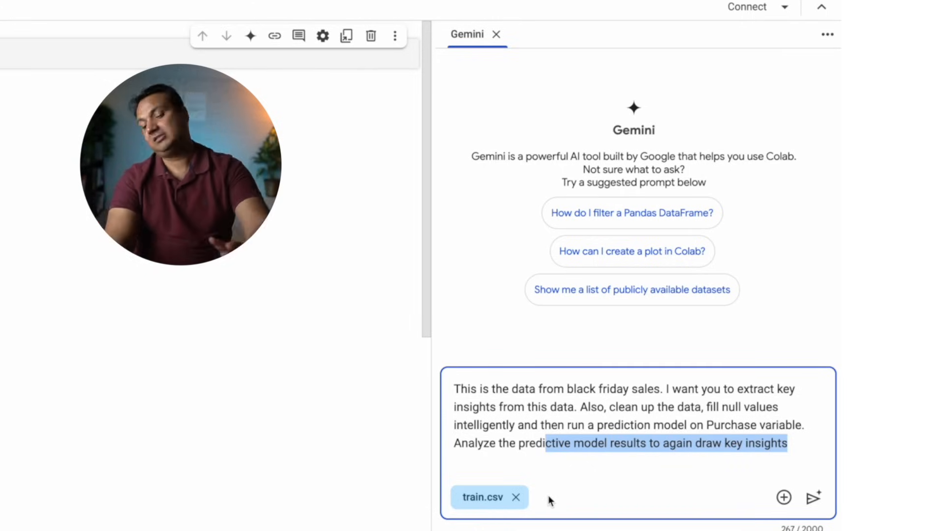
mouse_move(683, 456)
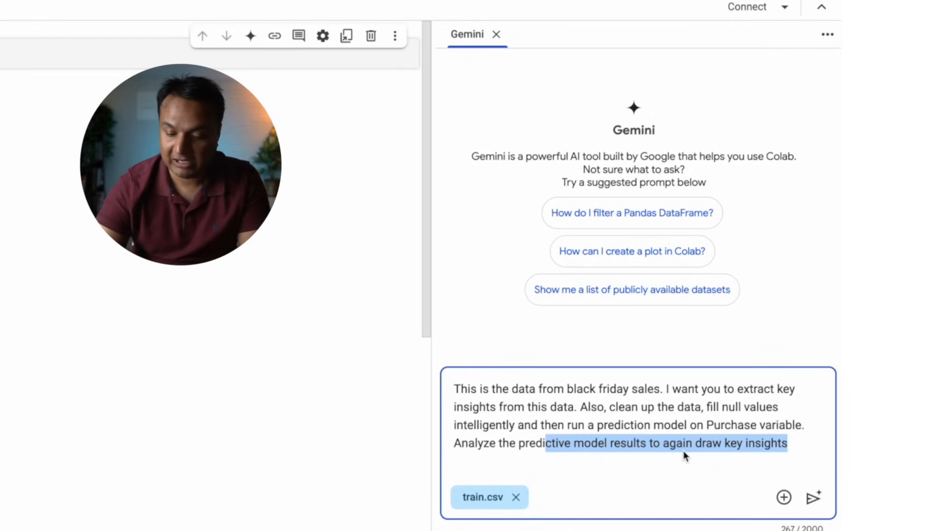
mouse_move(813, 497)
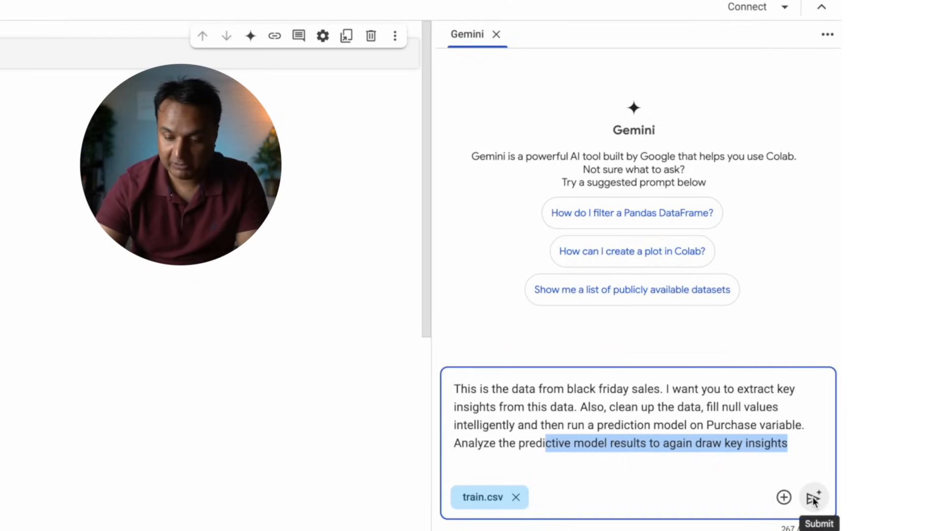
Submit the request and review Gemini's plan from data loading to the finish task
left_click(813, 497)
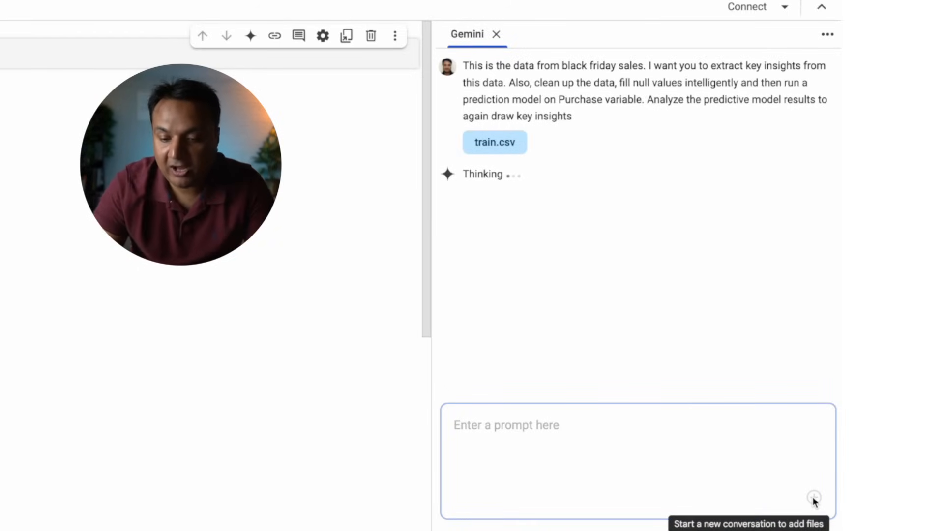
mouse_move(494, 200)
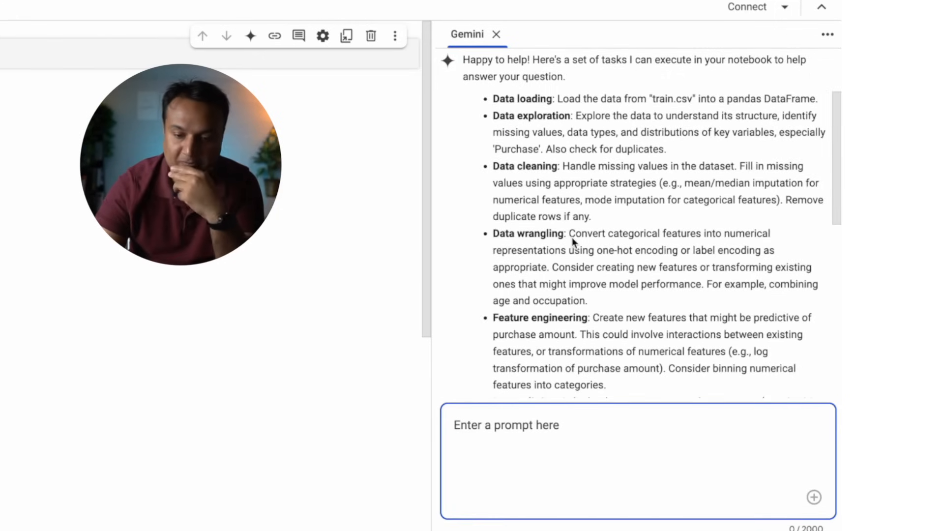
scroll("up", 3)
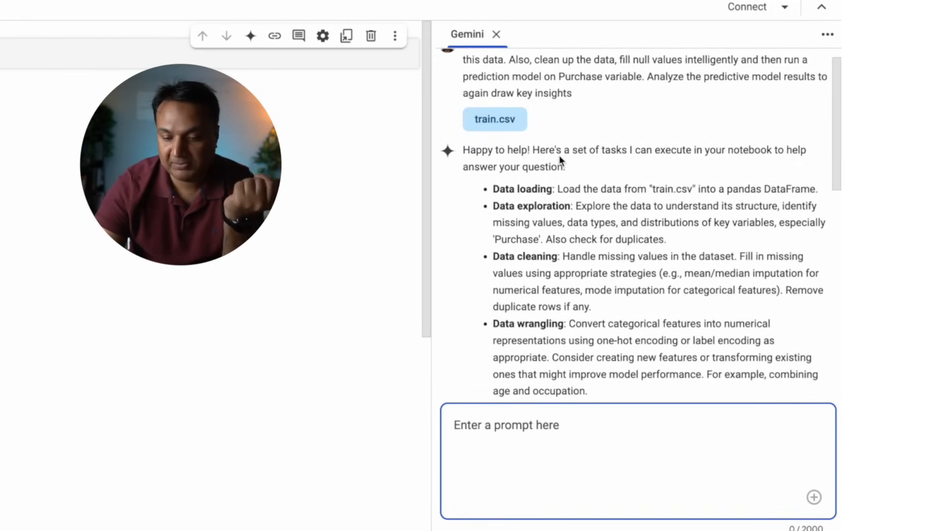
mouse_move(617, 164)
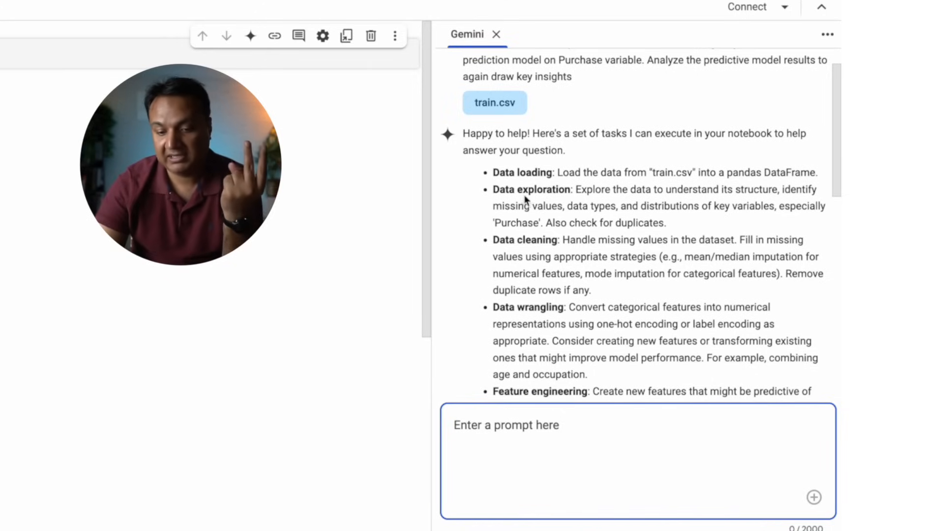
mouse_move(507, 318)
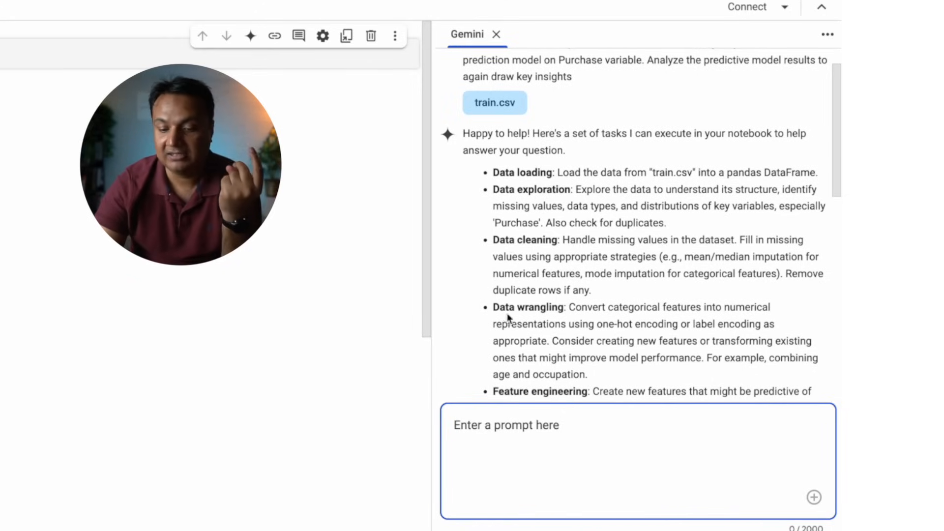
scroll("down", 3)
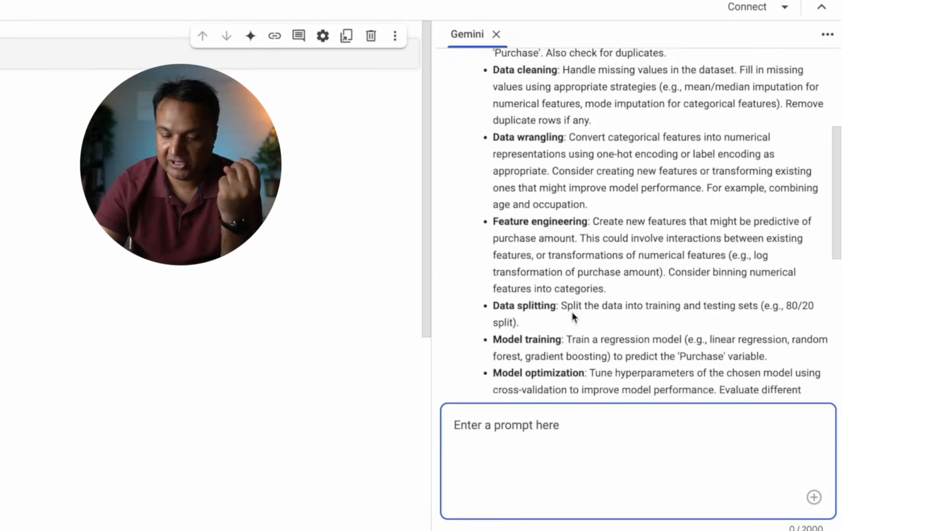
scroll("down", 3)
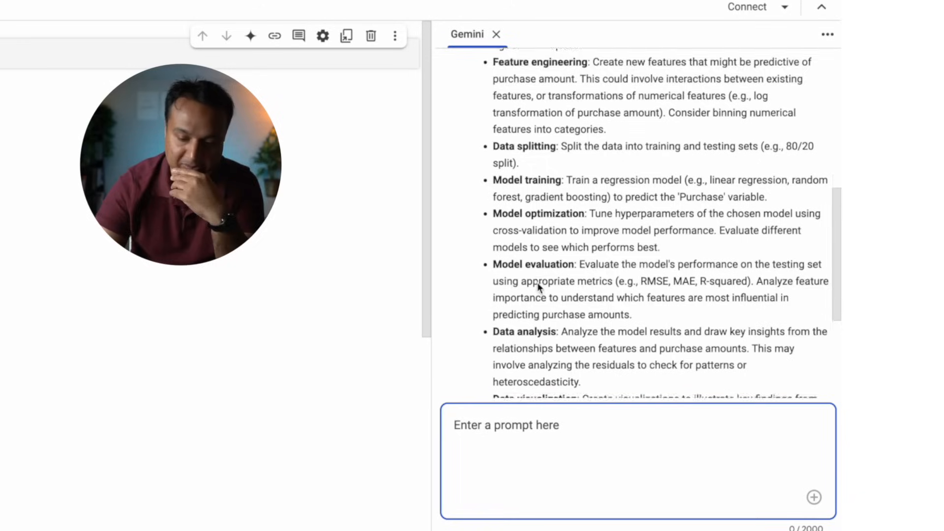
scroll("down", 3)
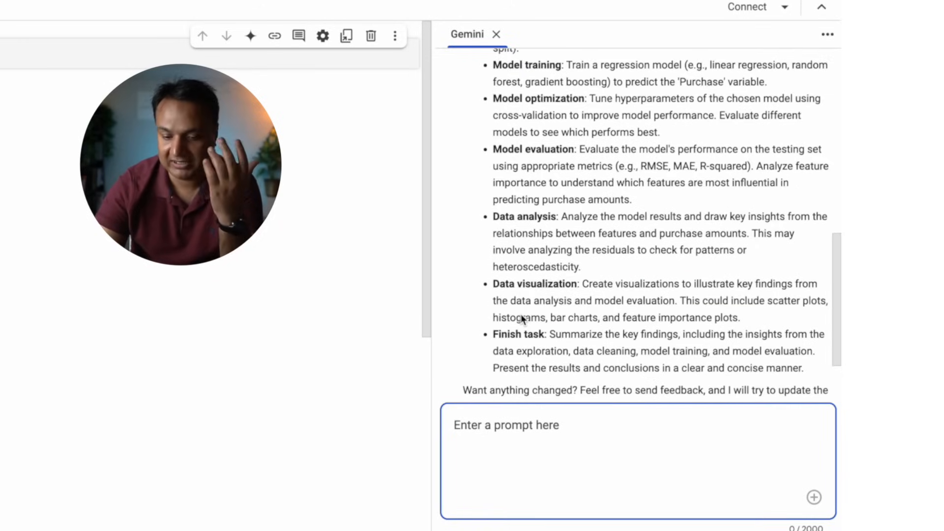
scroll("down", 3)
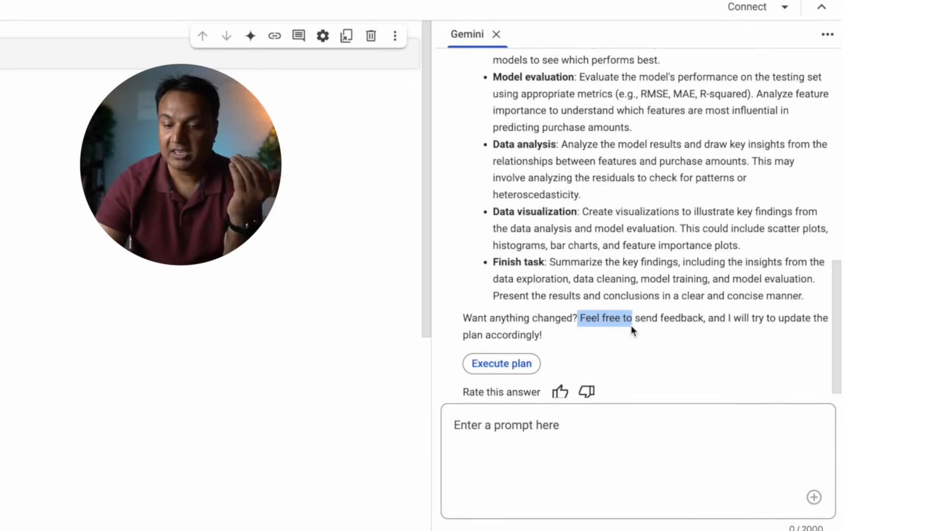
scroll("up", 3)
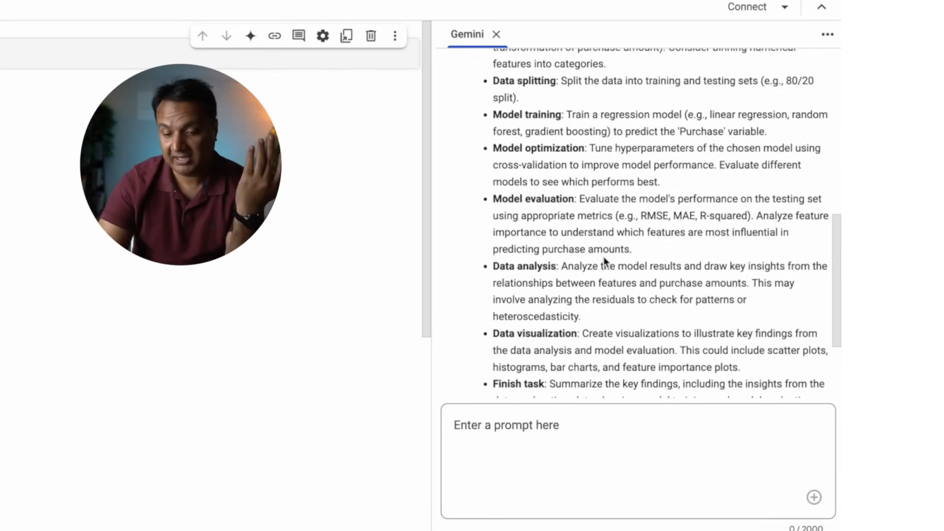
scroll("up", 3)
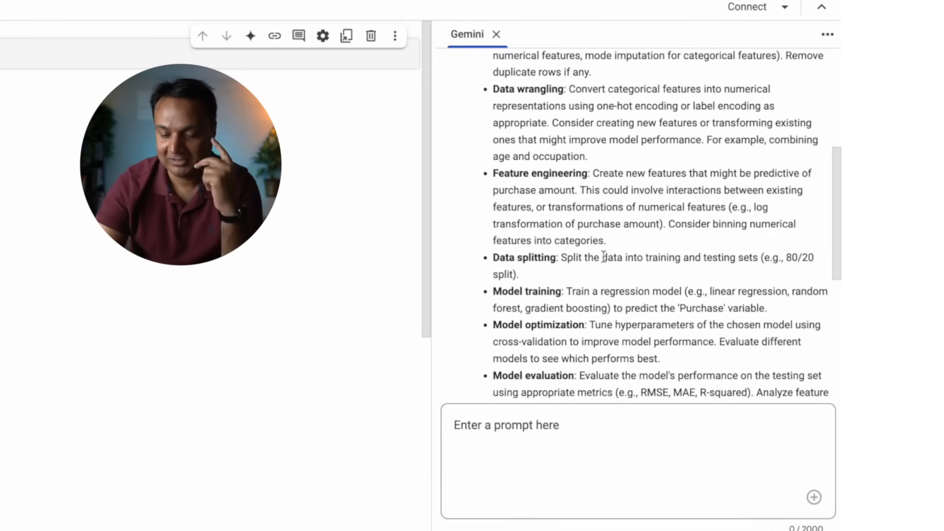
scroll("up", 3)
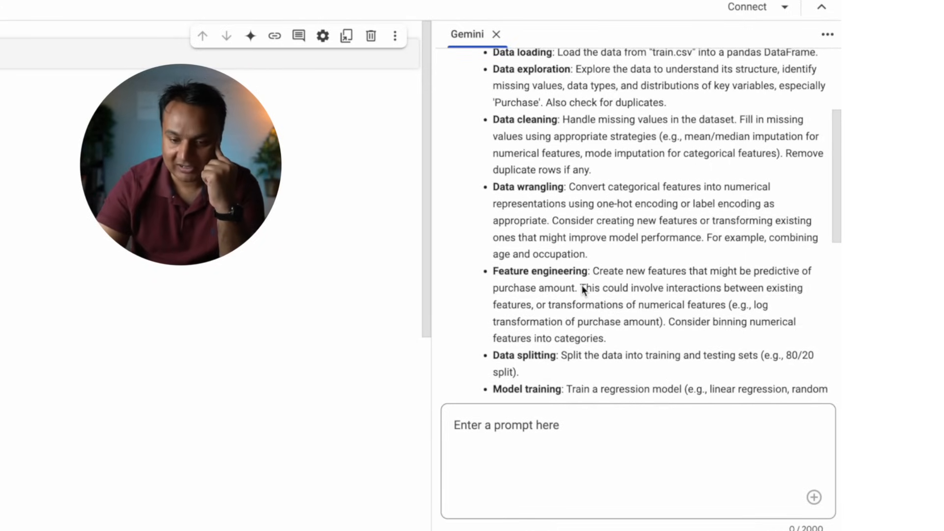
scroll("down", 3)
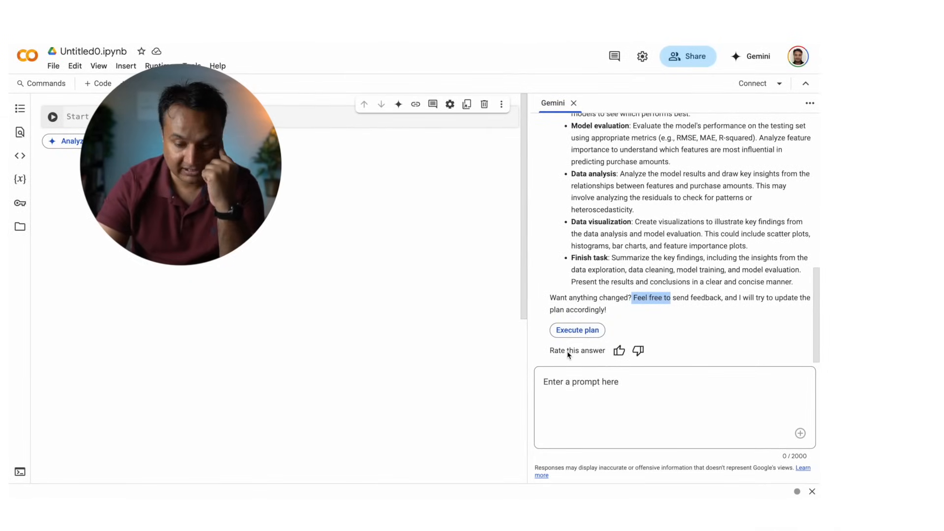
Execute Gemini's plan and confirm running it on a new runtime
left_click(576, 330)
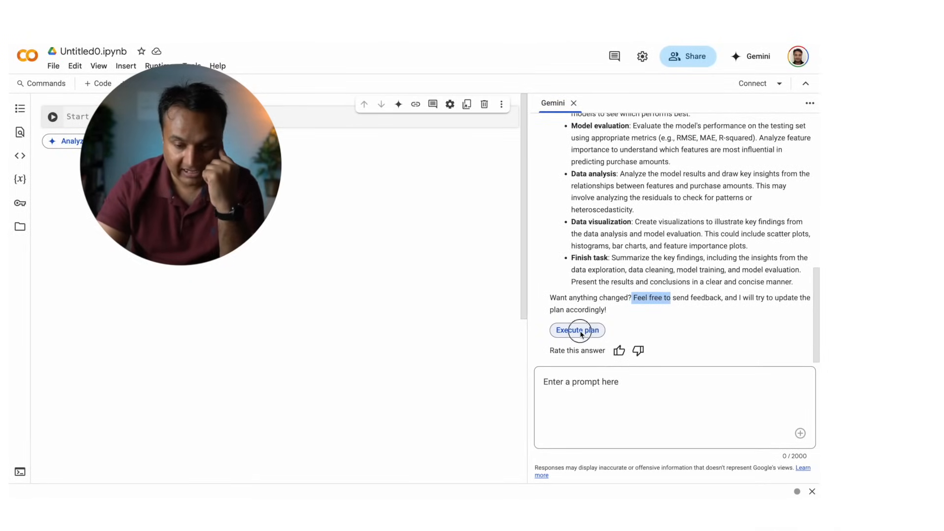
left_click(577, 330)
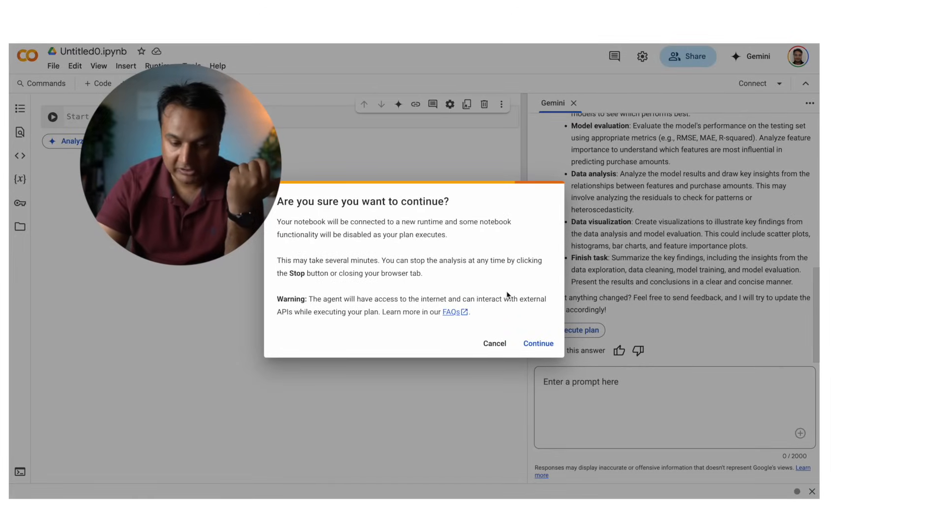
left_click(537, 344)
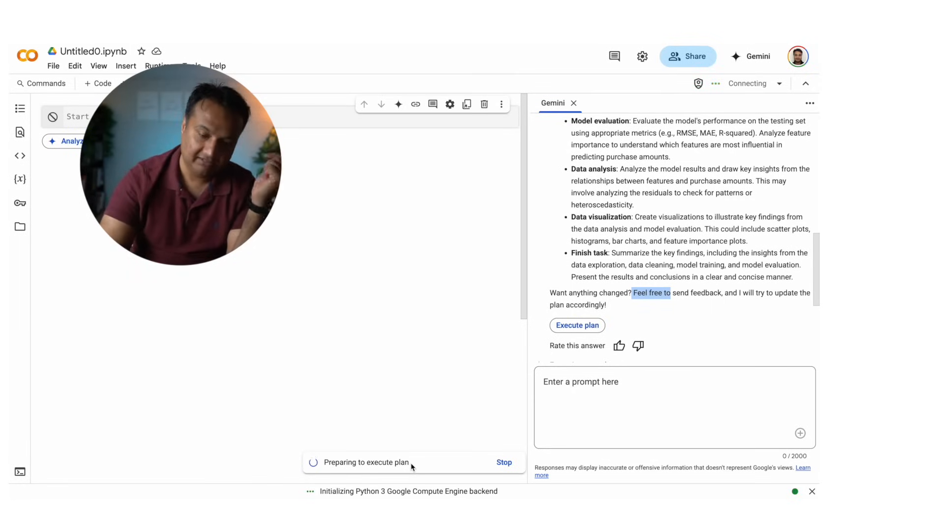
left_click(577, 325)
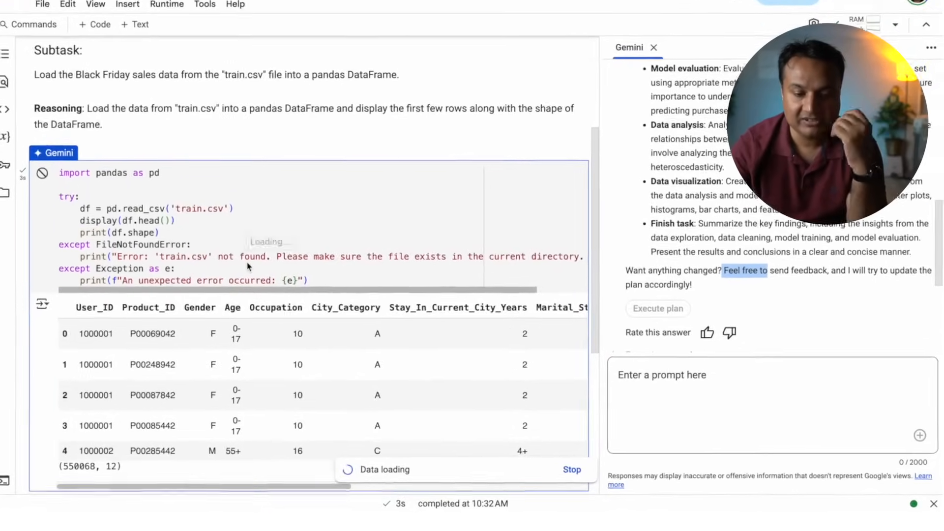
Review the train.csv output table and highlight the null-filling phrase in the generated cell
scroll("up", 3)
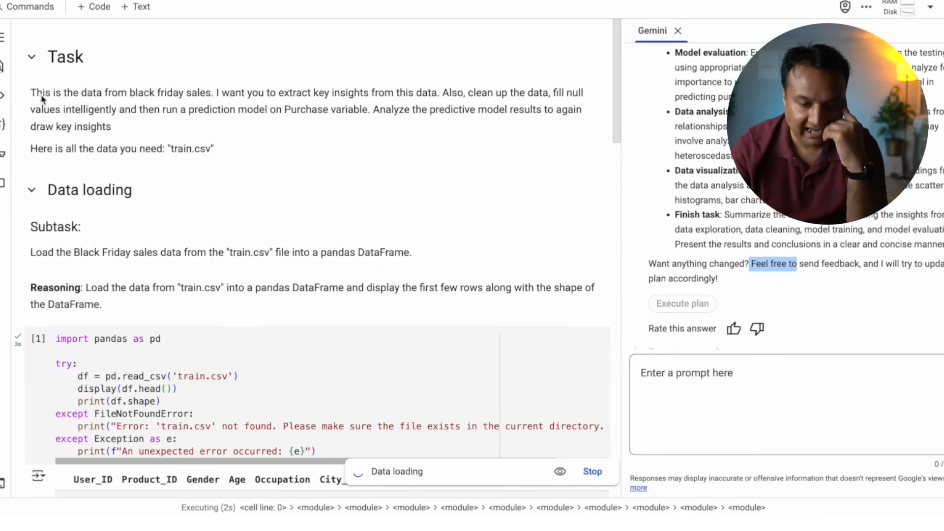
scroll("down", 3)
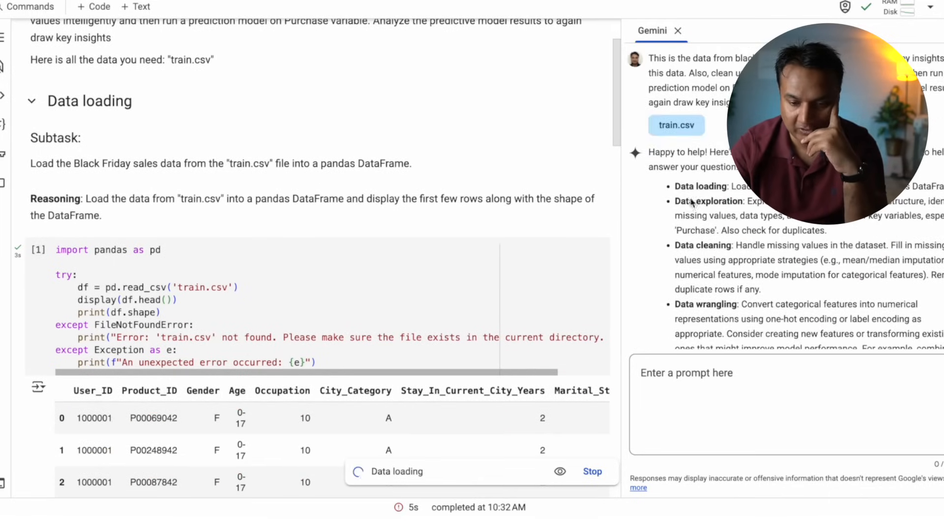
mouse_move(202, 237)
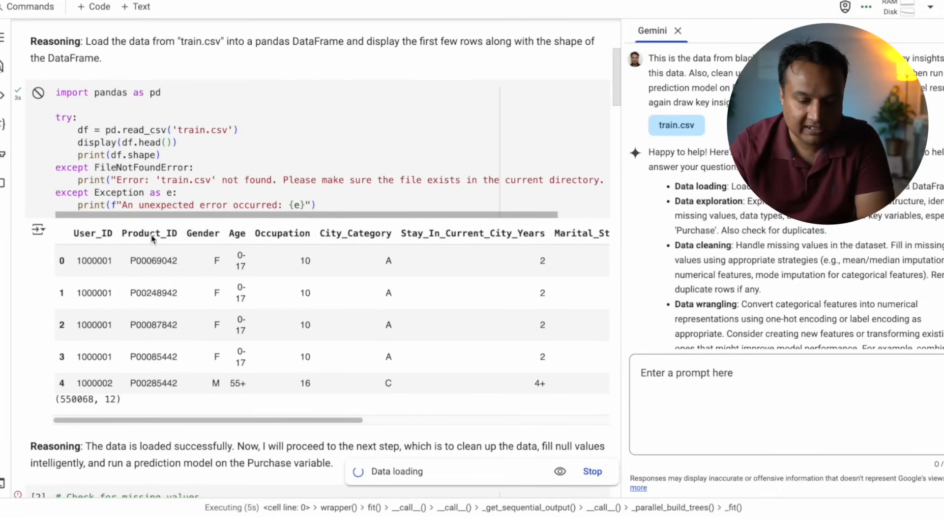
scroll("right", 3)
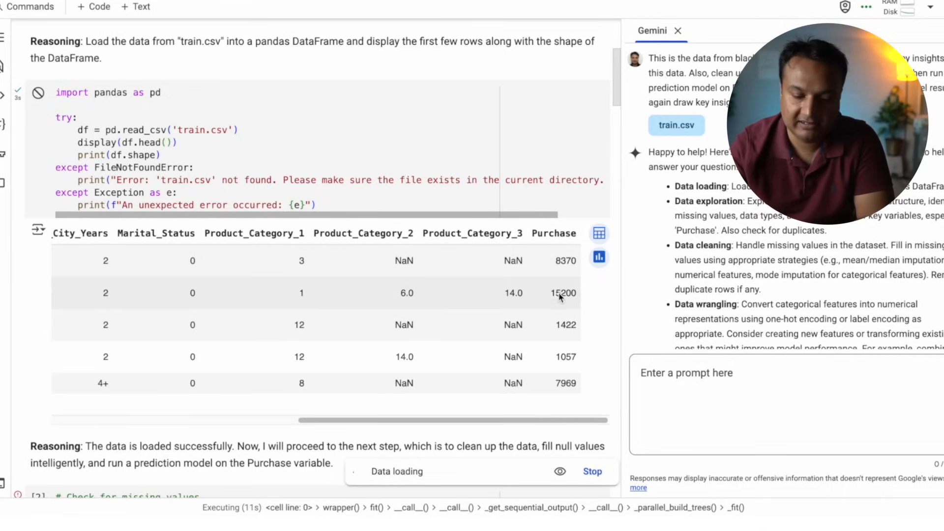
scroll("down", 3)
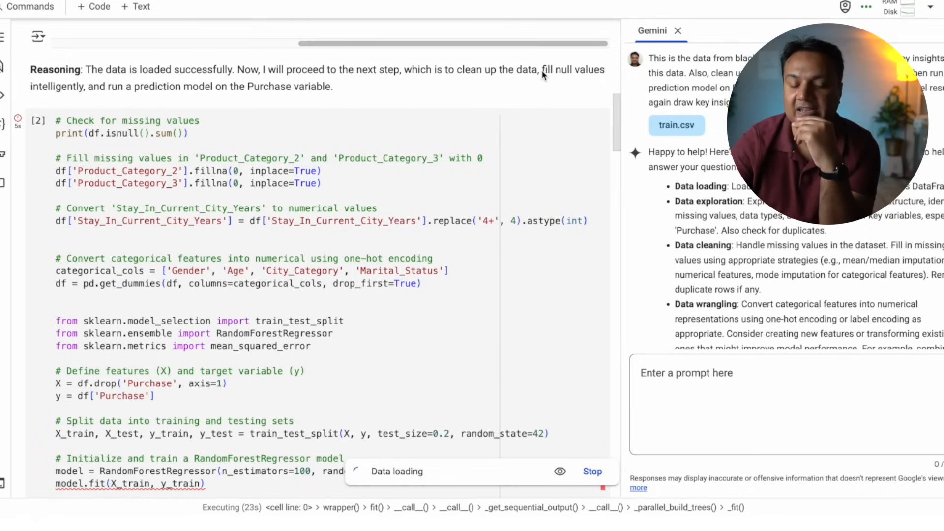
double_click(572, 70)
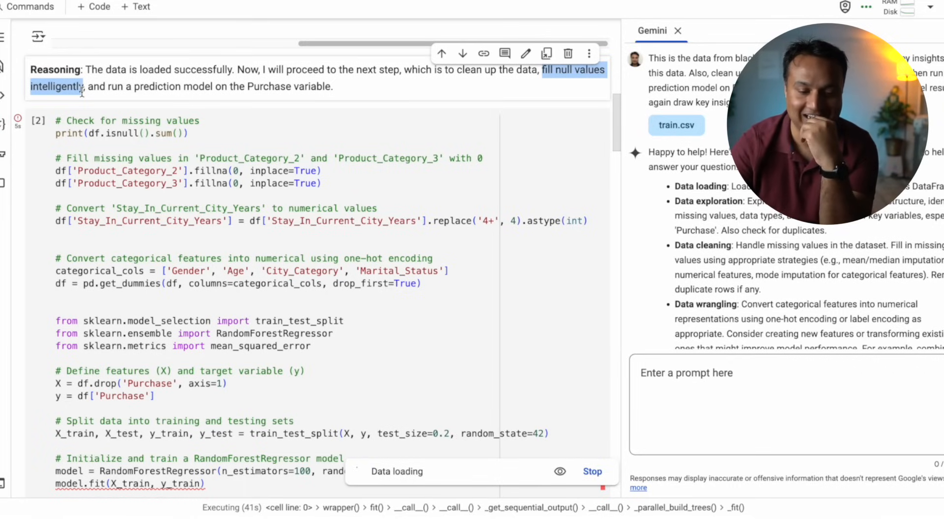
mouse_move(169, 245)
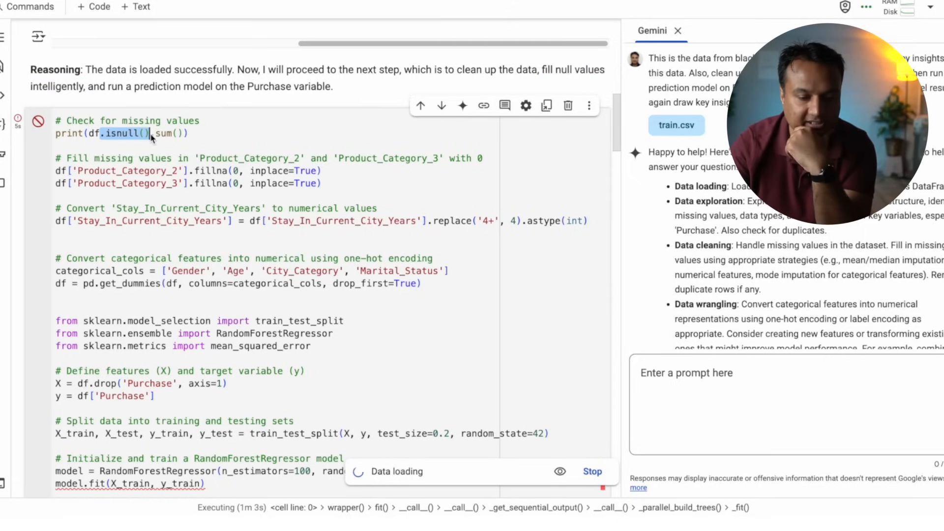
scroll("up", 3)
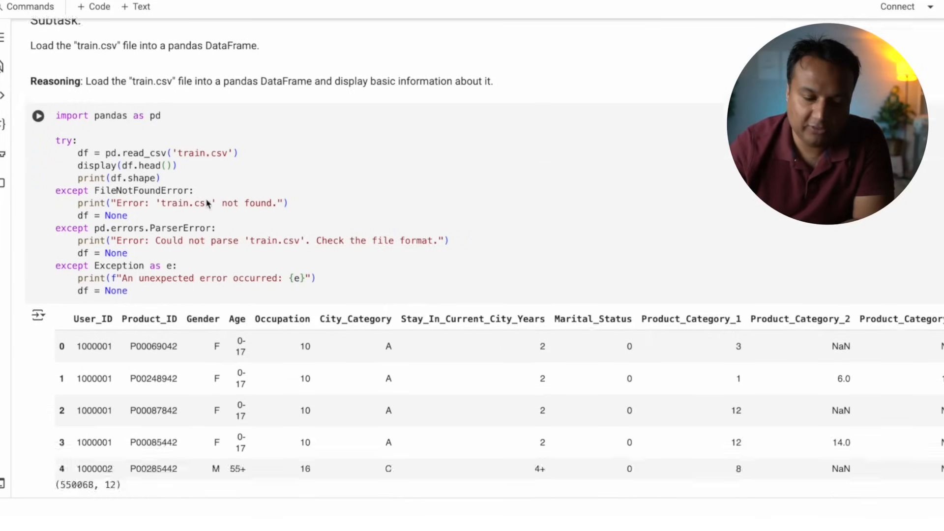
scroll("down", 3)
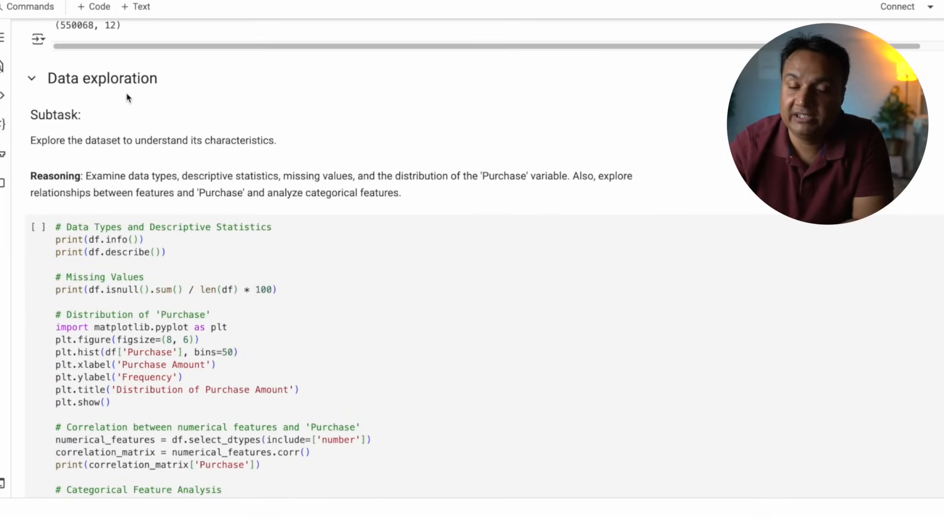
scroll("down", 3)
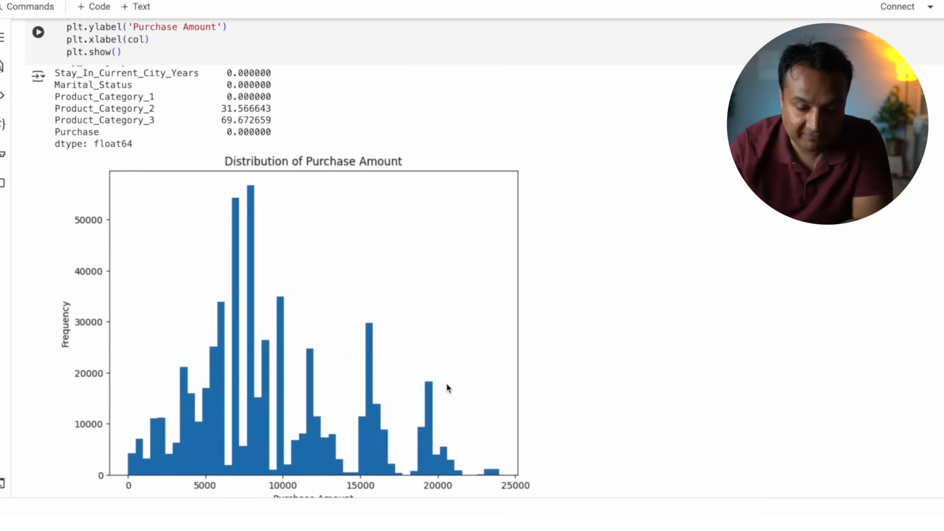
mouse_move(275, 478)
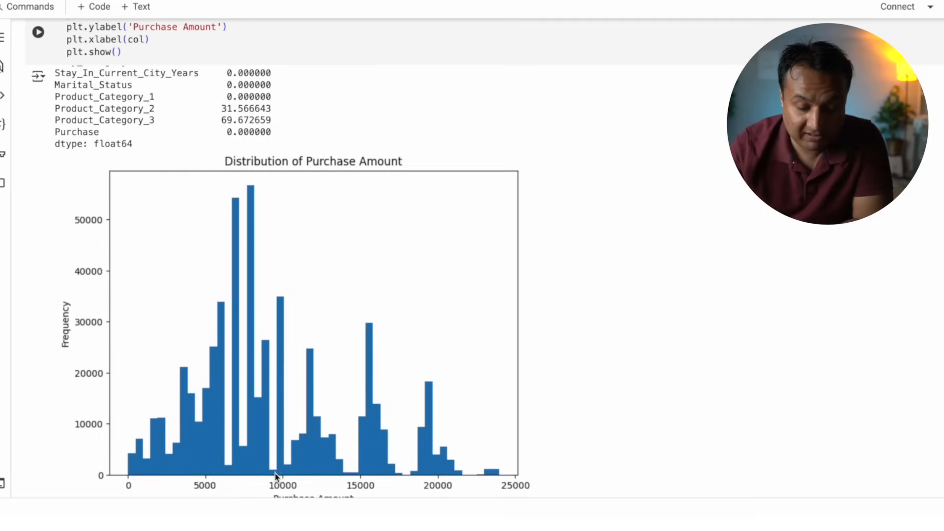
mouse_move(301, 418)
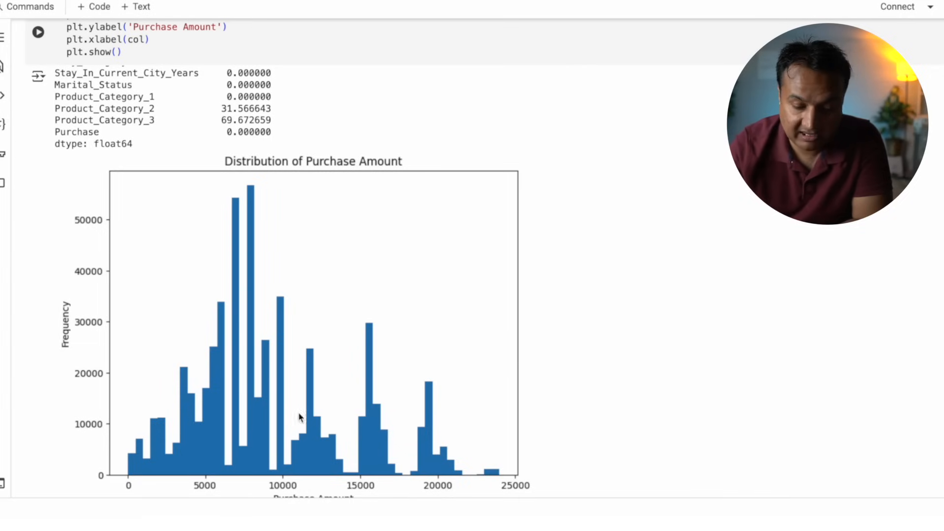
mouse_move(600, 398)
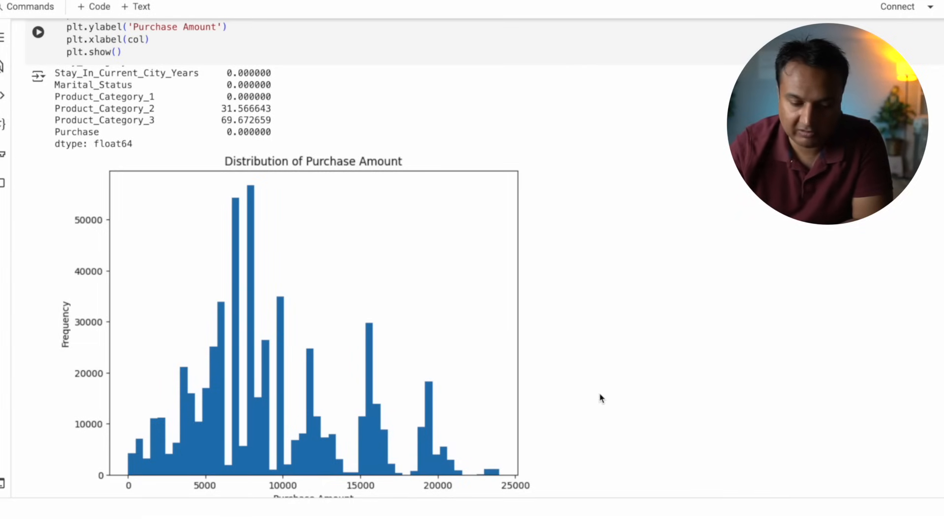
scroll("down", 3)
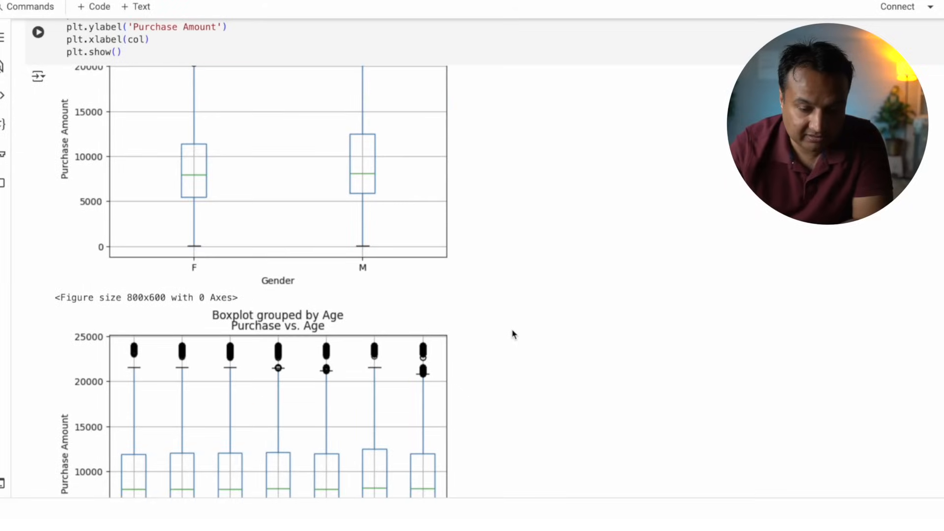
scroll("up", 3)
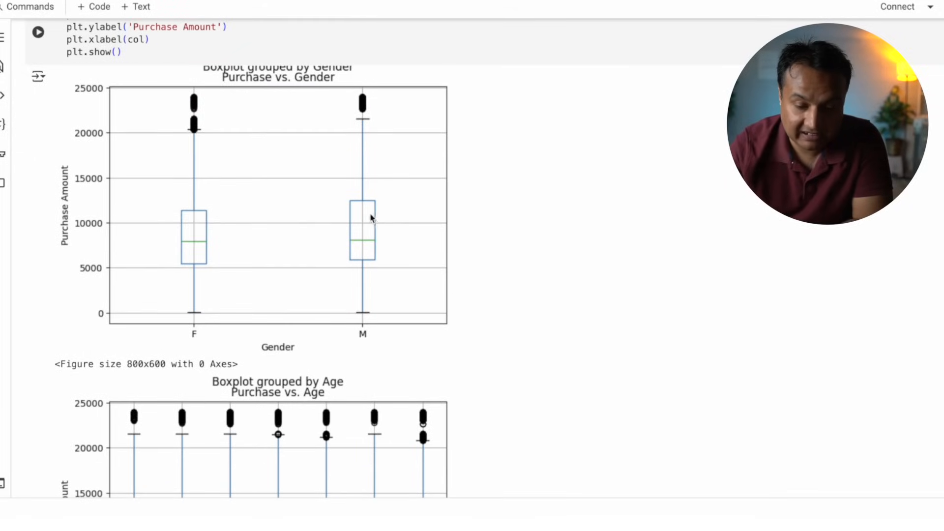
mouse_move(429, 291)
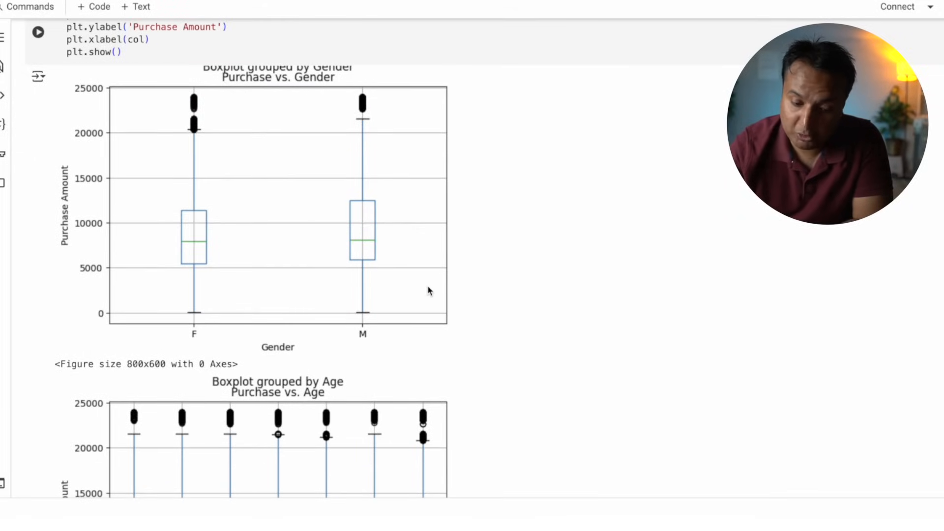
scroll("down", 3)
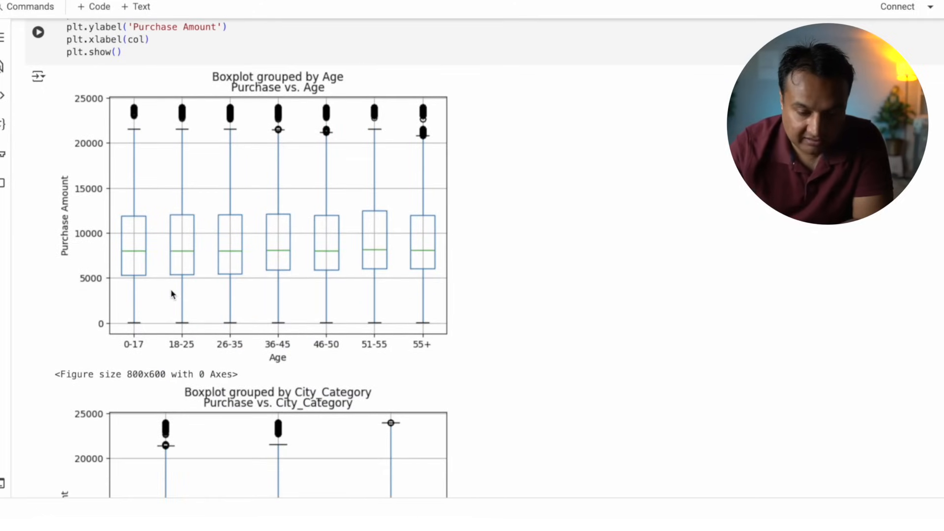
scroll("down", 3)
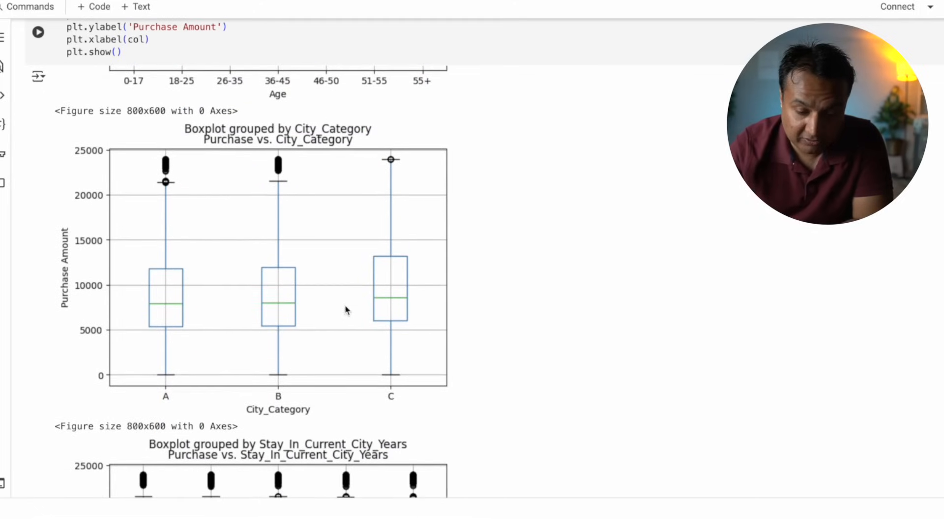
scroll("down", 3)
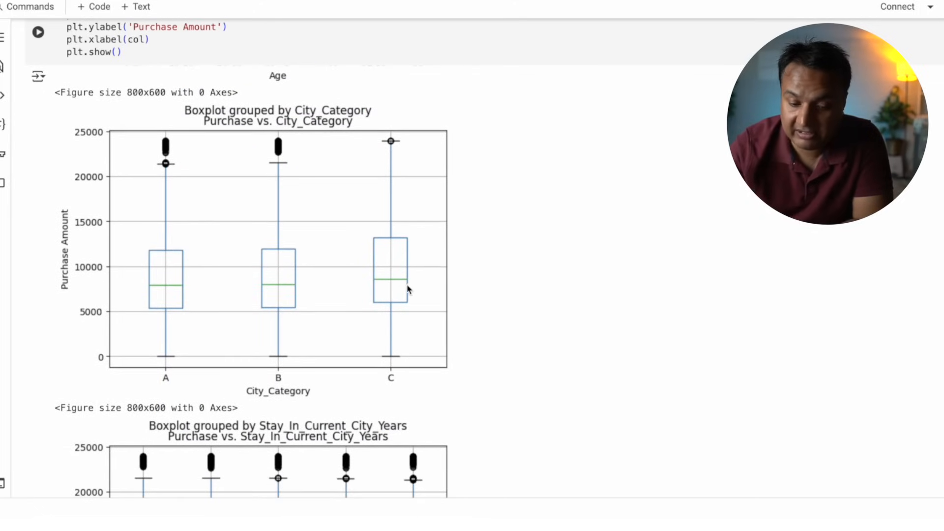
scroll("down", 3)
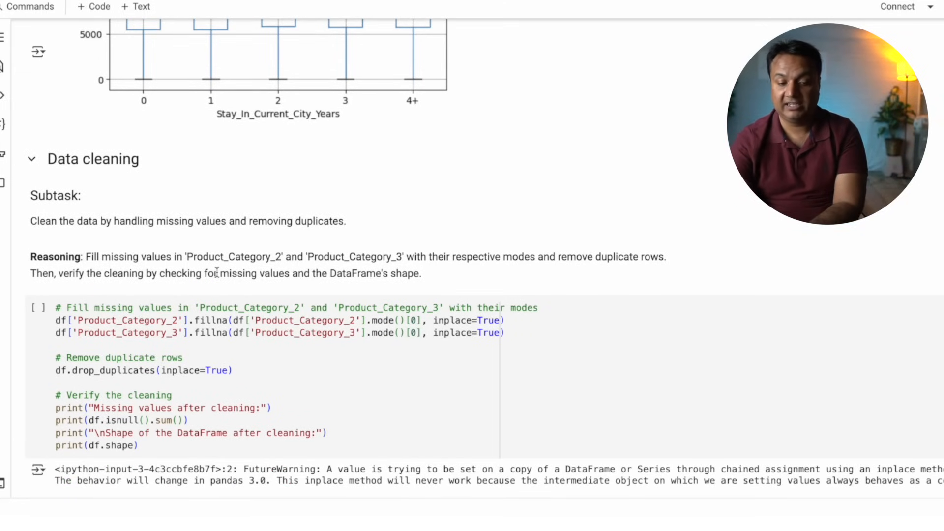
scroll("down", 3)
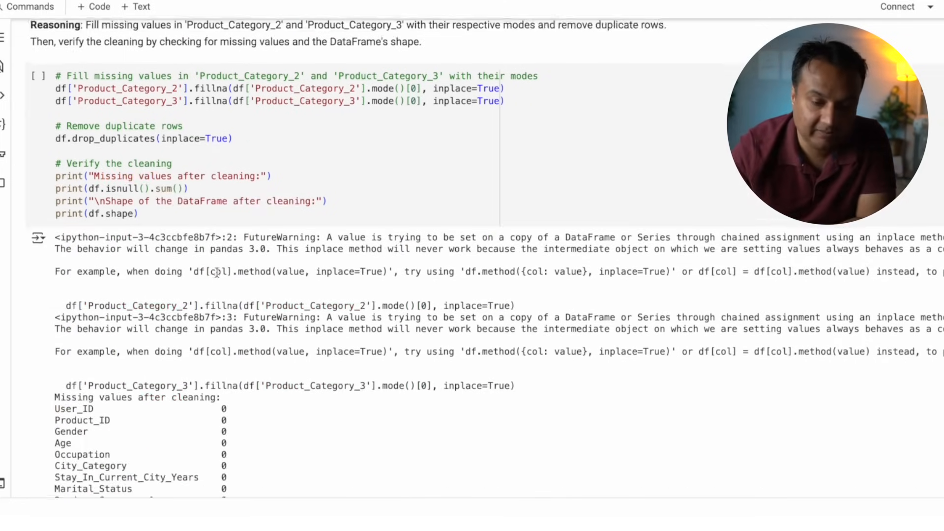
scroll("up", 3)
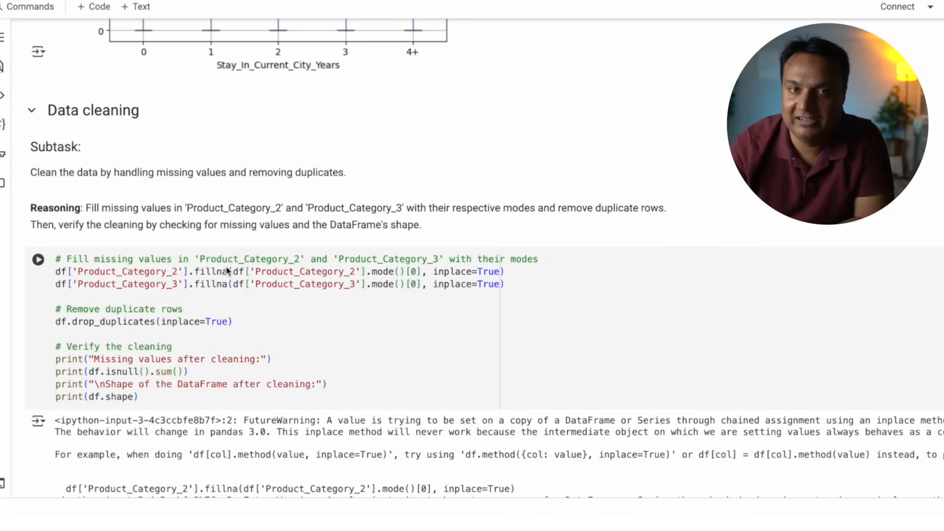
mouse_move(152, 276)
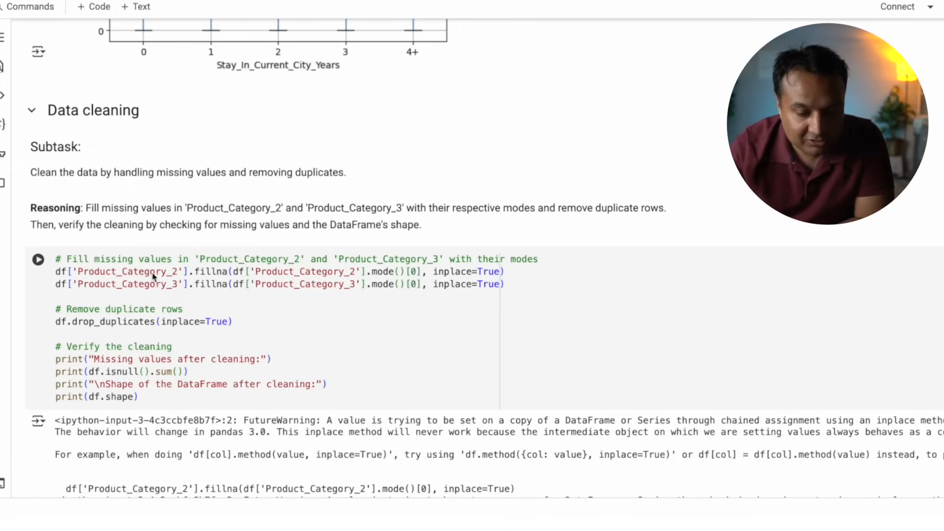
left_click(112, 271)
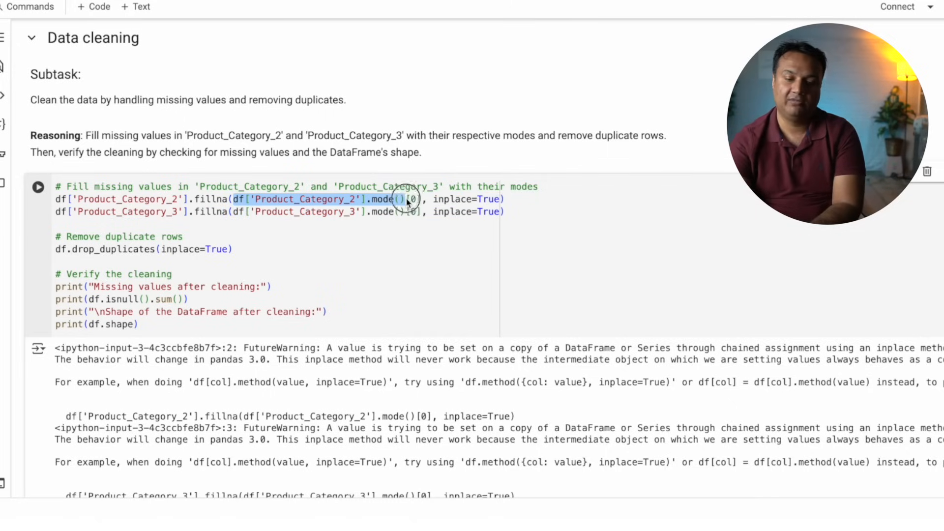
mouse_move(306, 246)
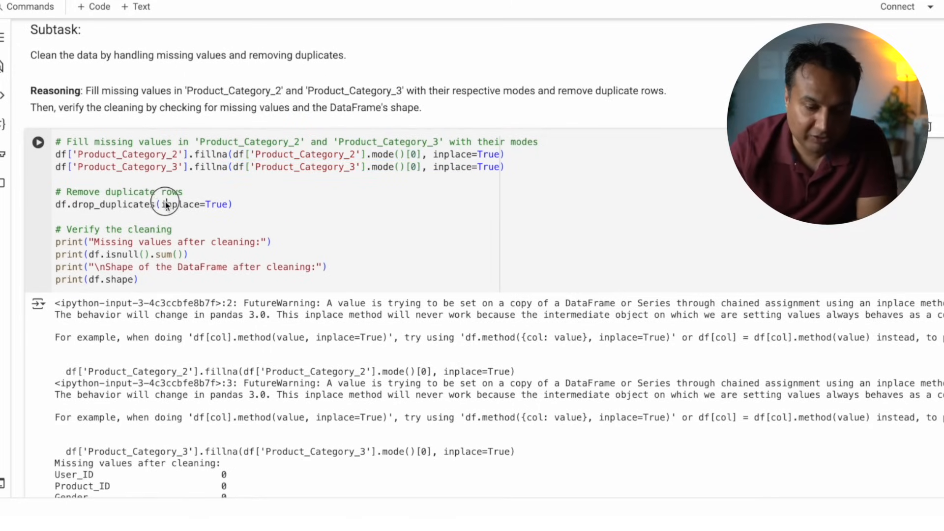
scroll("down", 3)
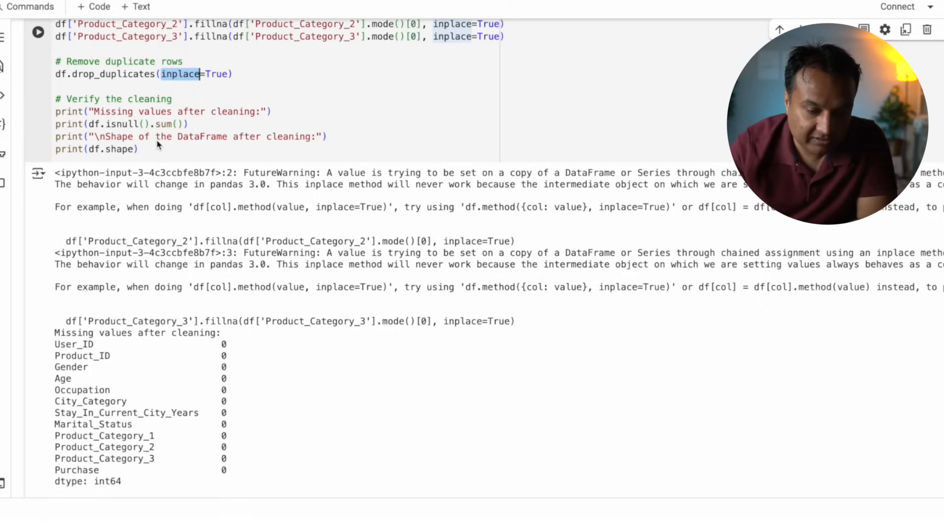
scroll("down", 3)
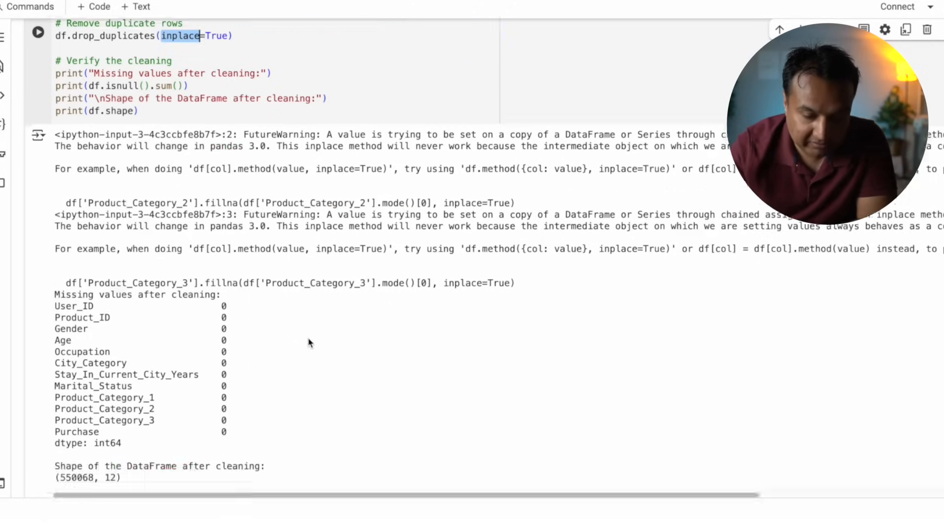
scroll("down", 3)
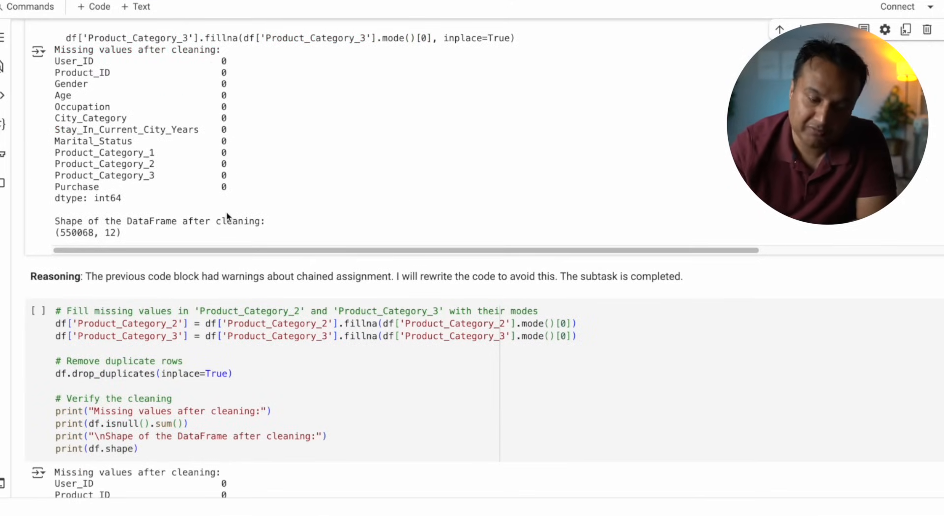
scroll("down", 3)
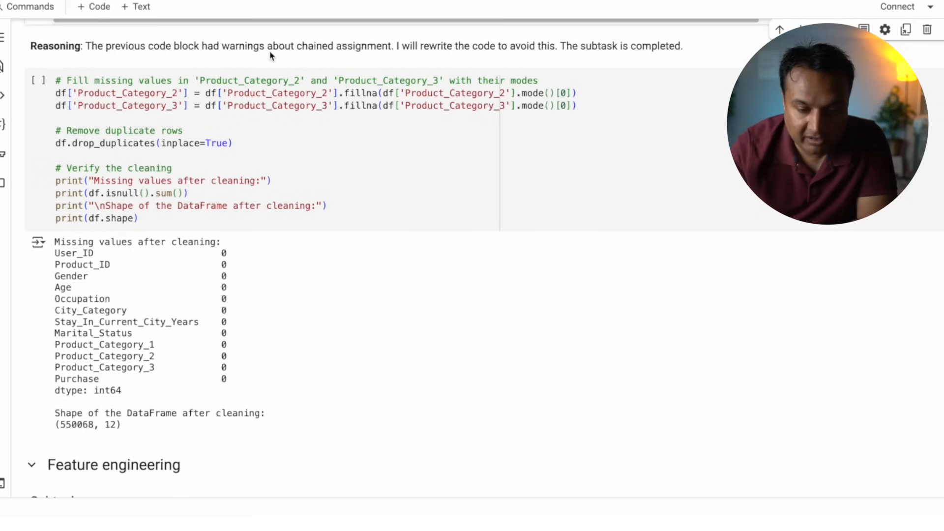
mouse_move(409, 58)
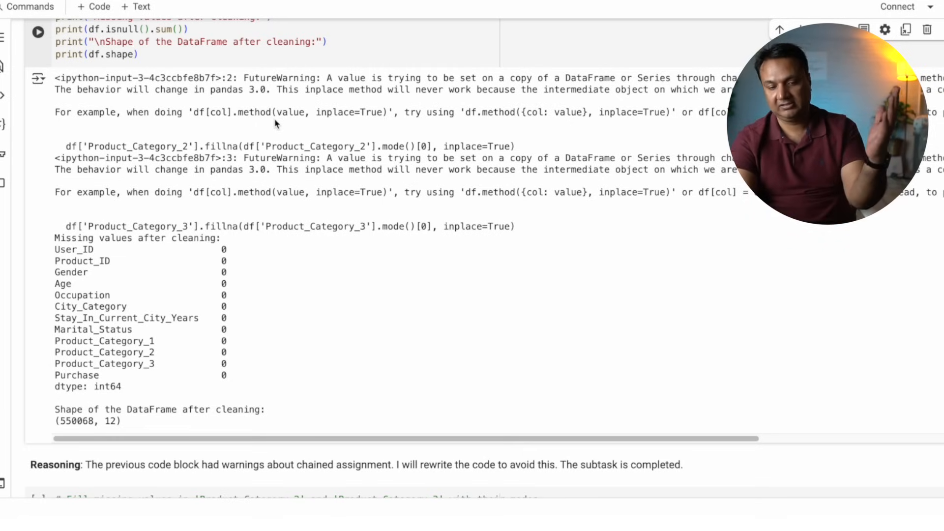
mouse_move(280, 226)
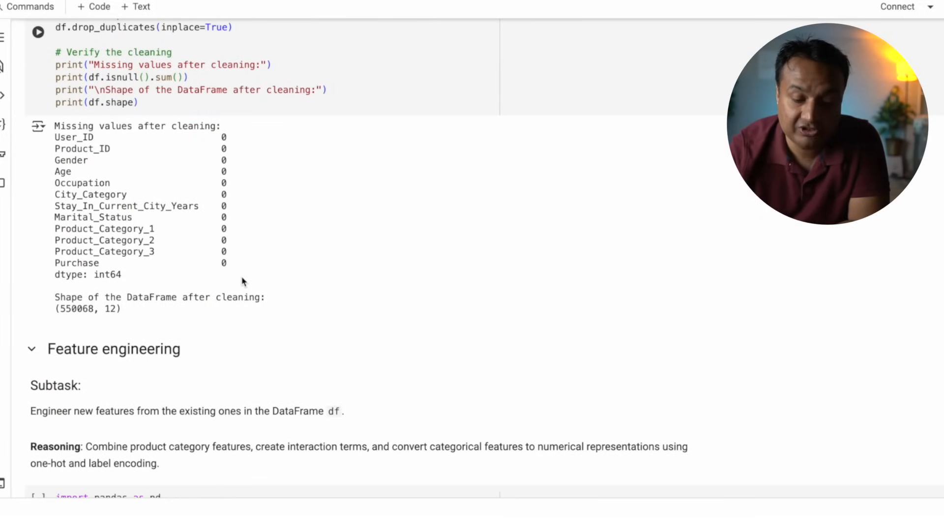
scroll("down", 3)
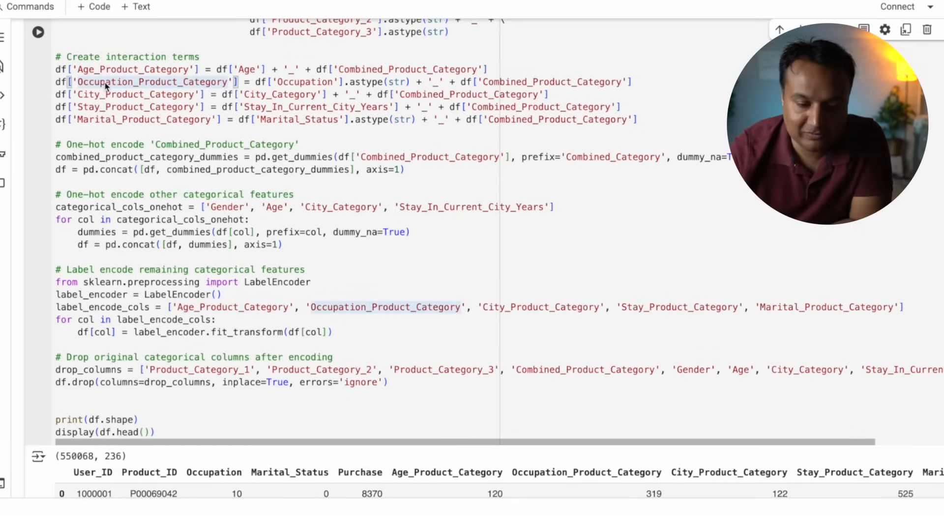
scroll("down", 3)
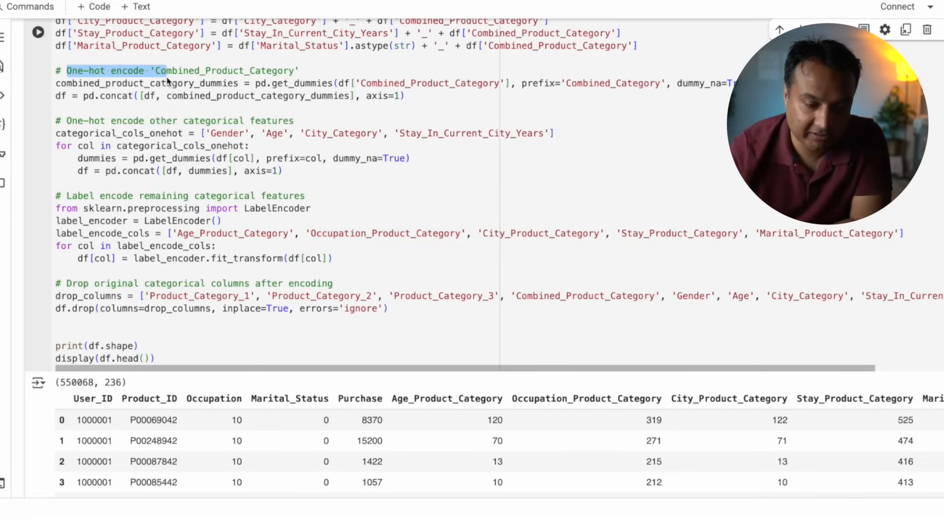
scroll("down", 3)
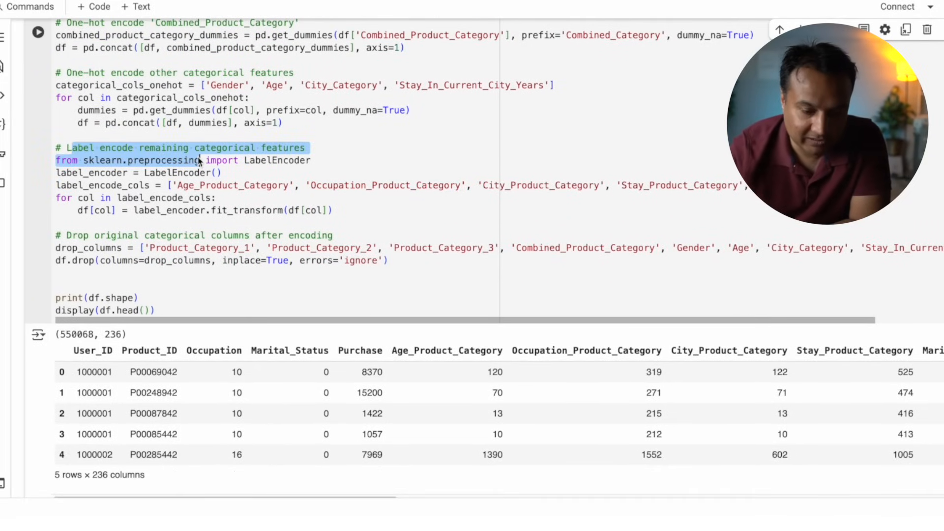
scroll("down", 3)
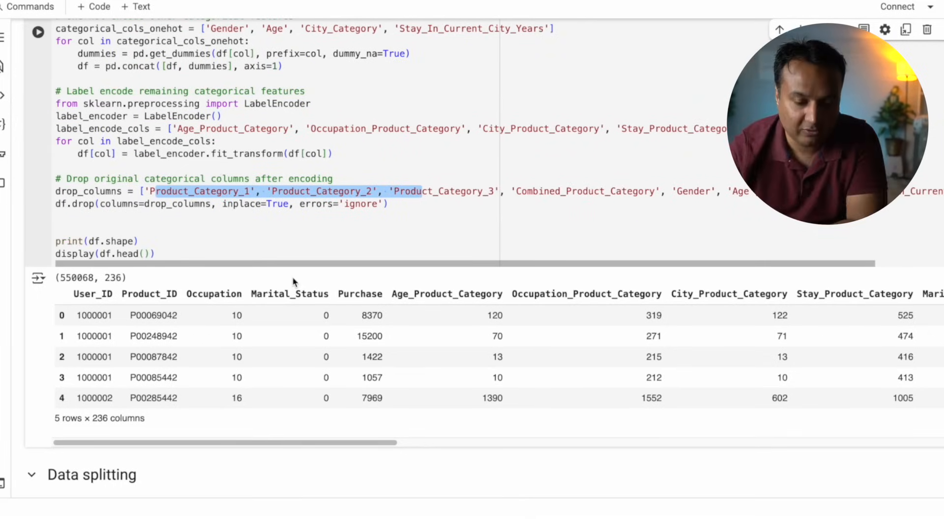
scroll("down", 3)
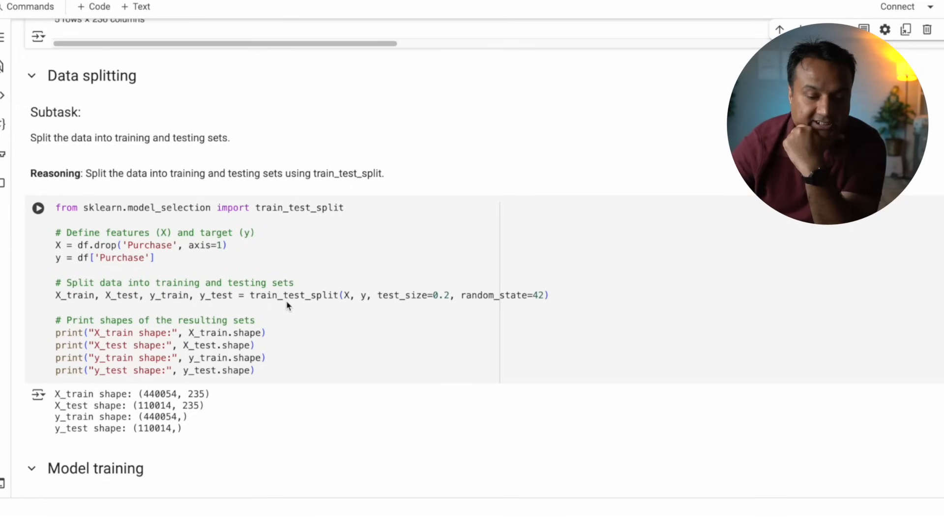
scroll("down", 3)
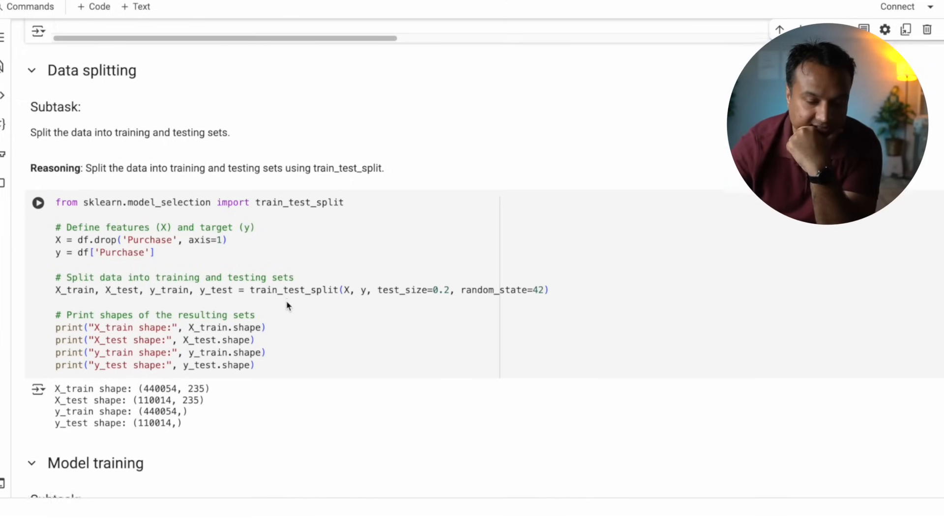
scroll("down", 3)
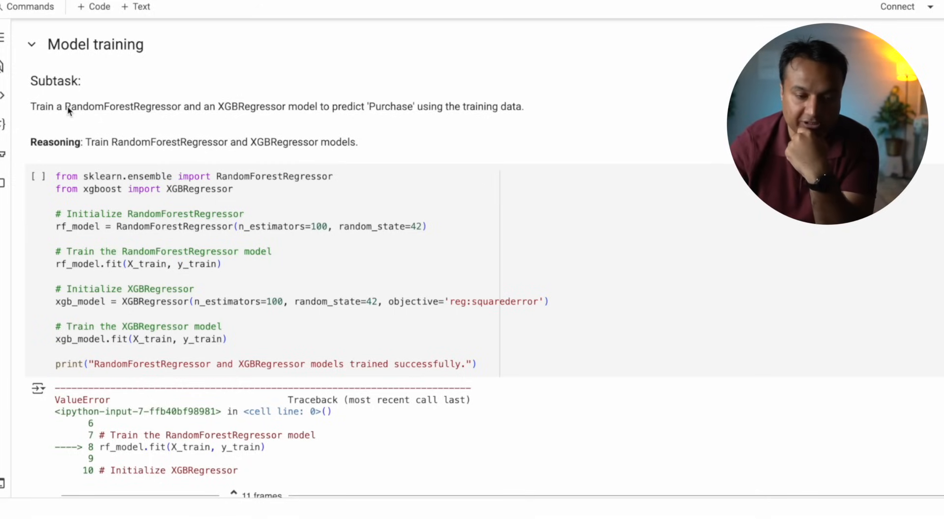
Inspect the ValueError traceback and highlight the unconvertible product ID 'P00233842'
double_click(122, 107)
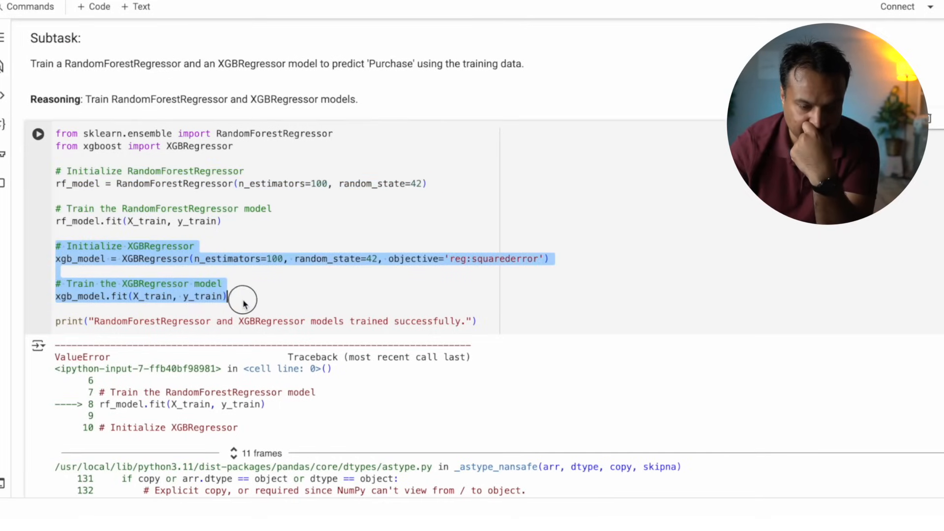
scroll("down", 3)
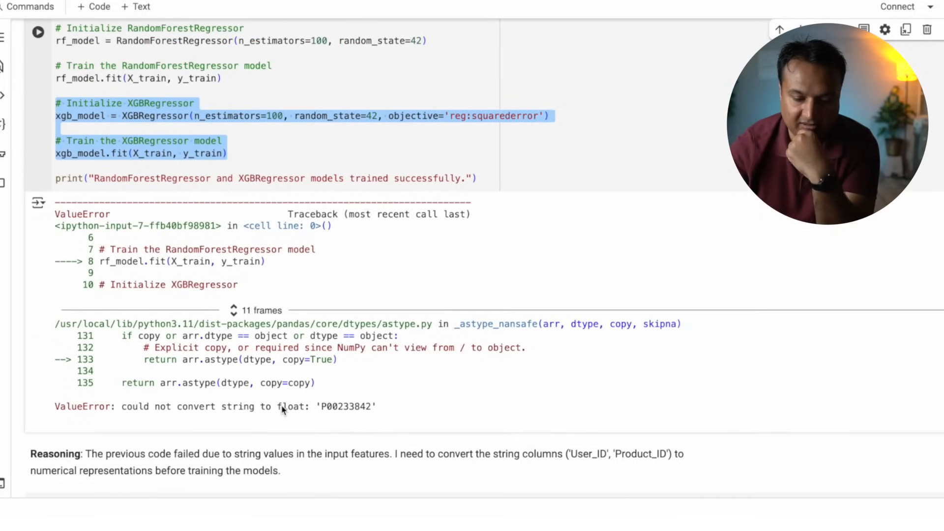
left_click(154, 458)
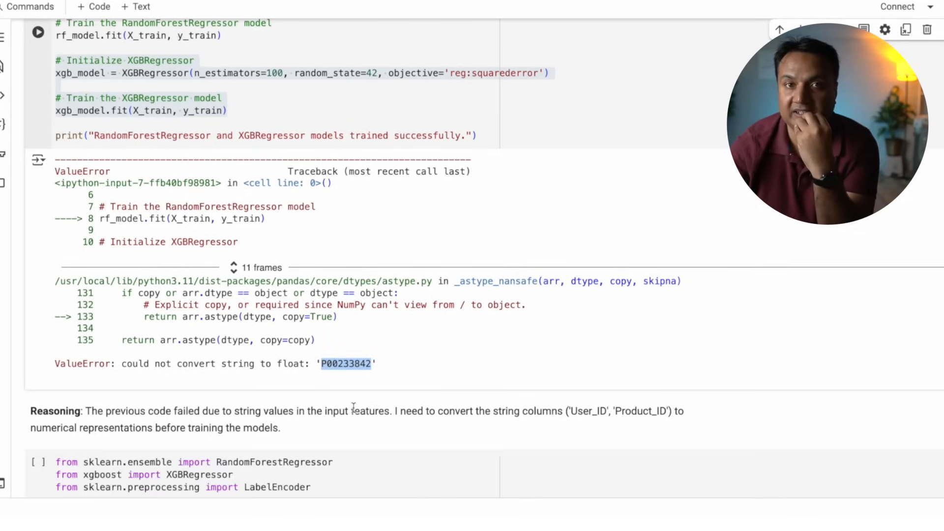
scroll("down", 3)
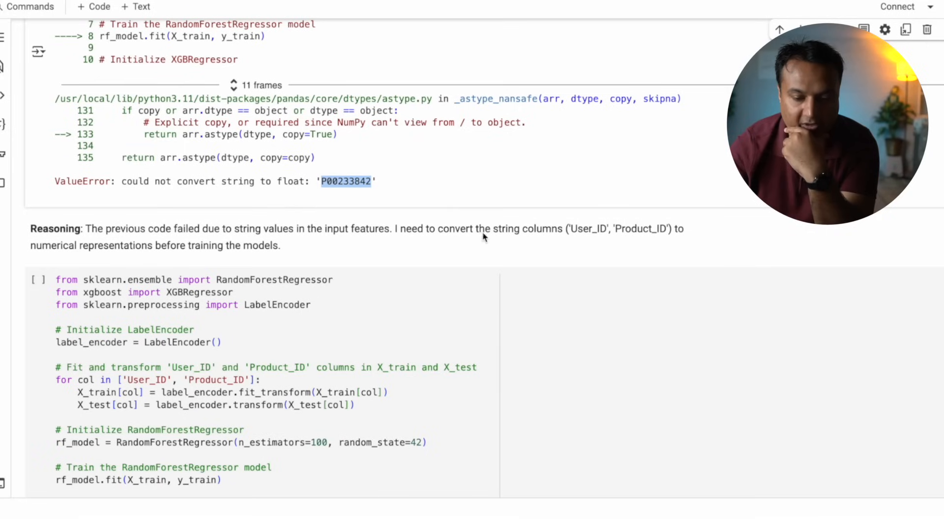
mouse_move(107, 253)
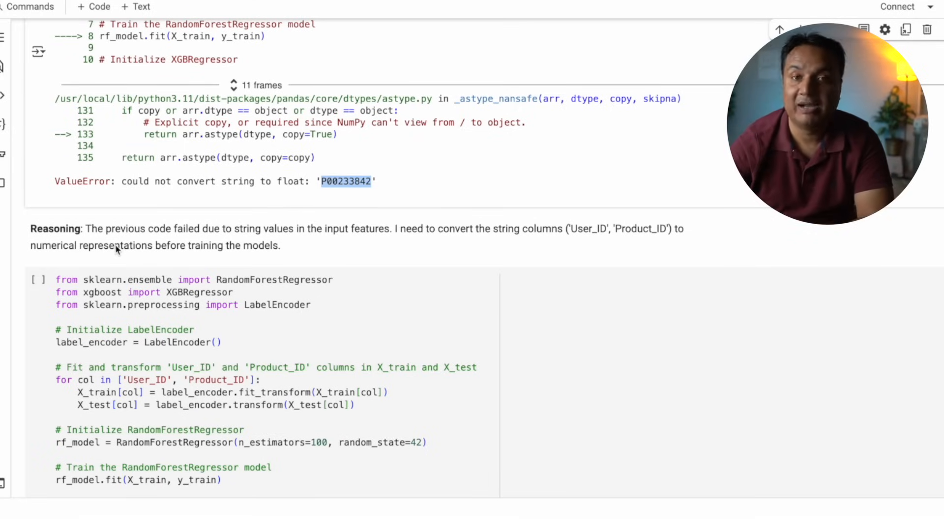
mouse_move(641, 245)
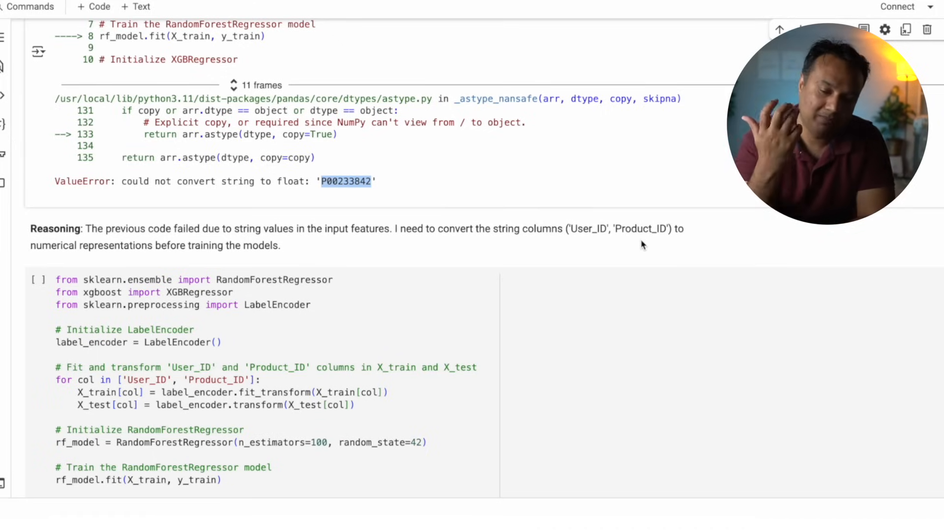
scroll("down", 3)
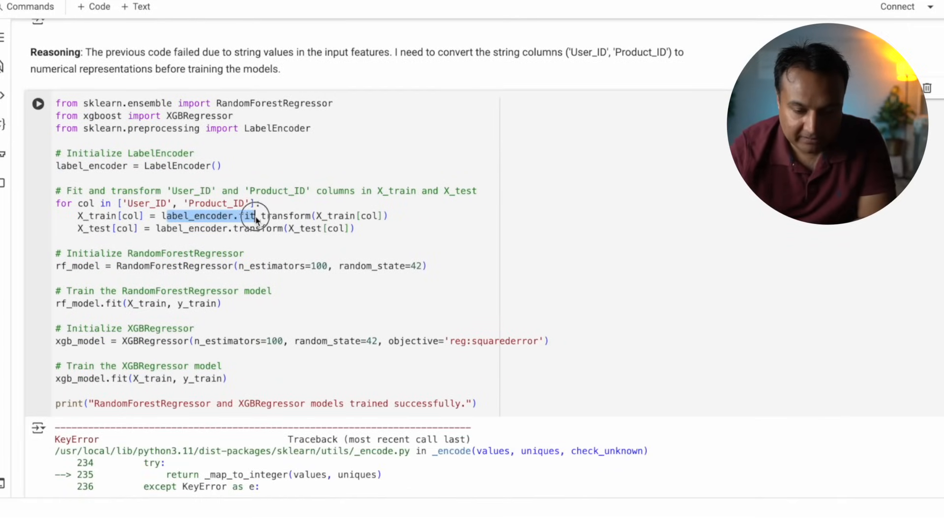
Review the unseen-label error for 'P0097642' and the combined train-test encoder cell
scroll("down", 3)
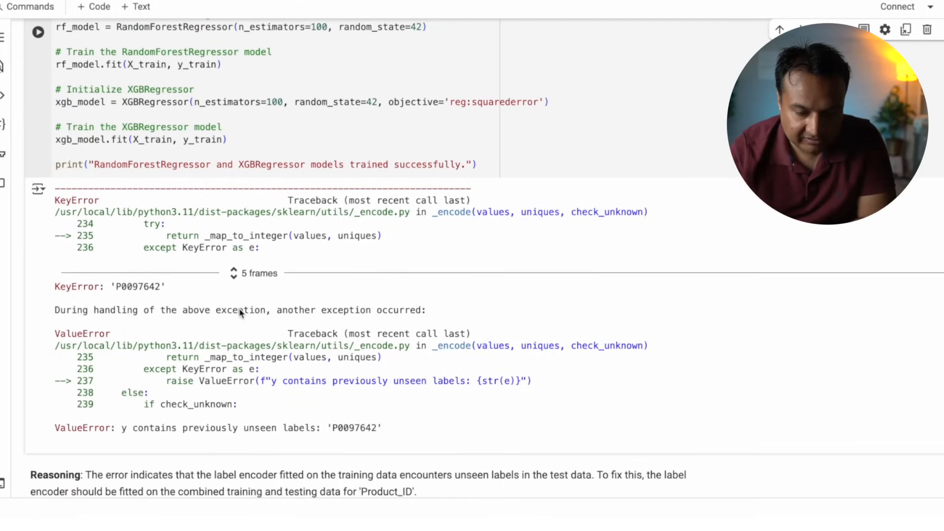
scroll("down", 3)
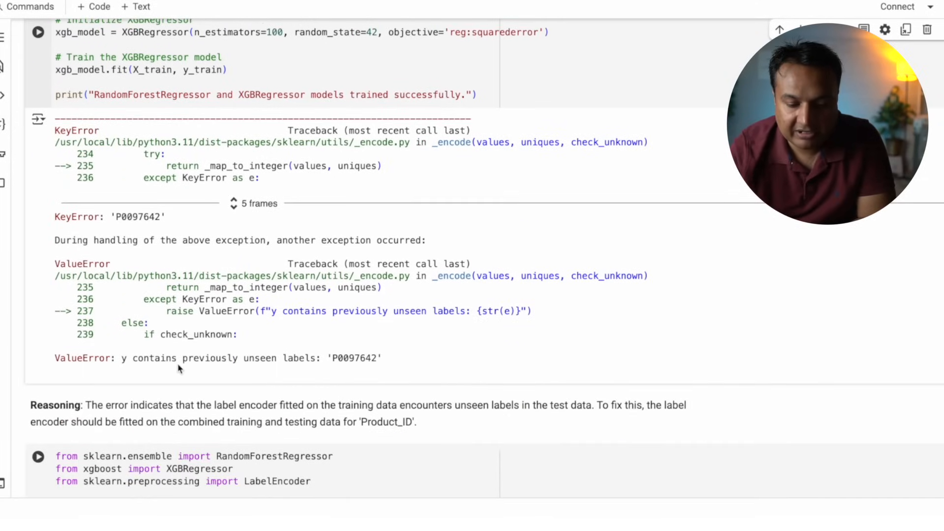
scroll("up", 3)
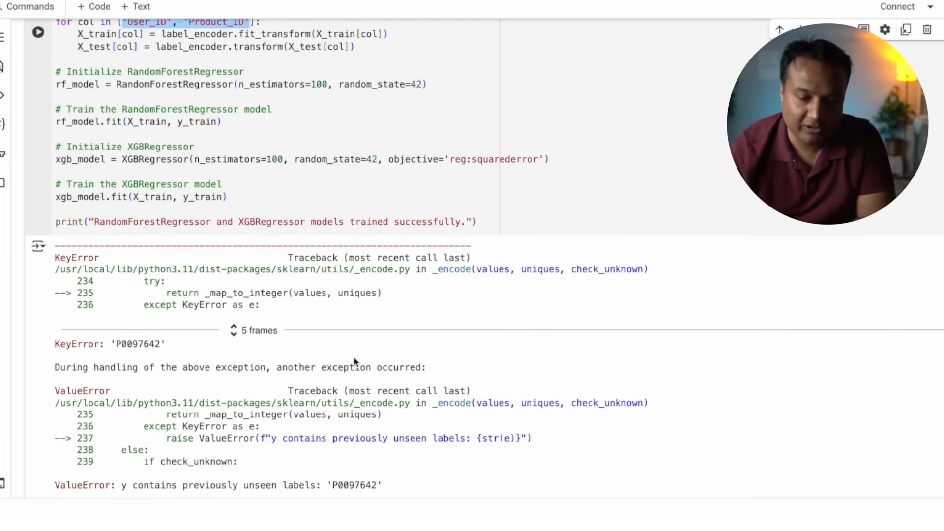
scroll("down", 3)
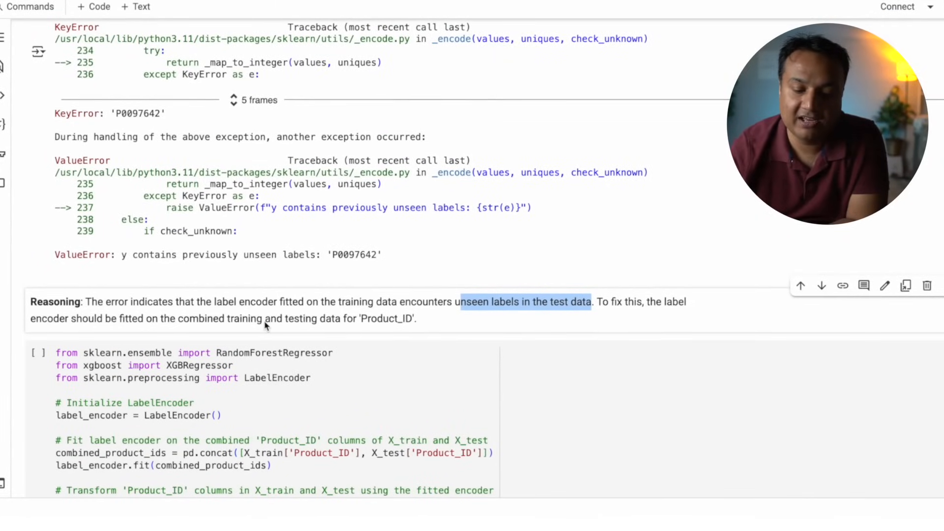
Review the mixed int/str TypeError and Gemini's proposed string-conversion fix for the ID columns
scroll("down", 3)
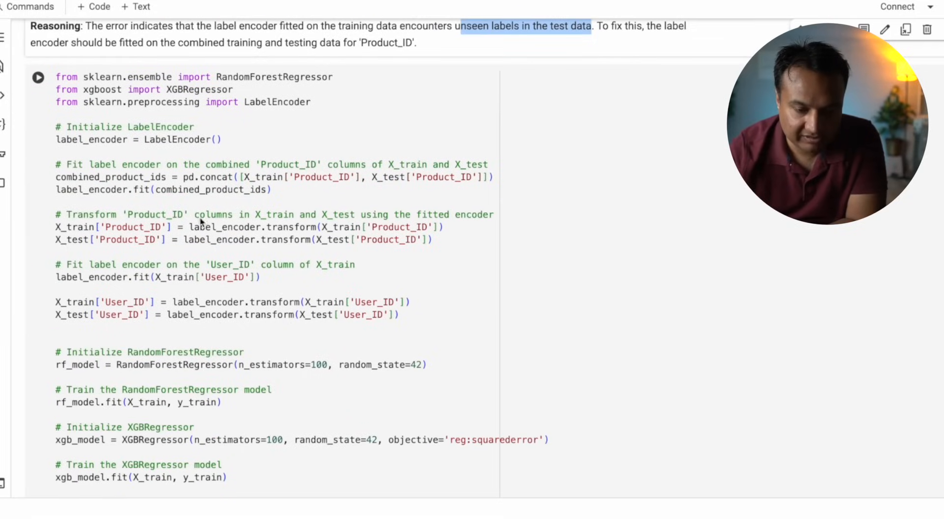
left_click_drag(55, 164, 271, 188)
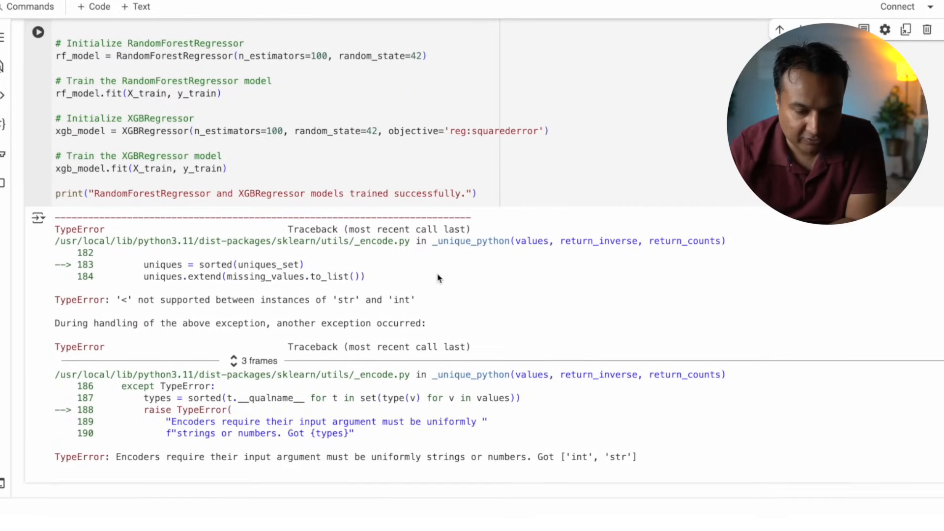
scroll("down", 3)
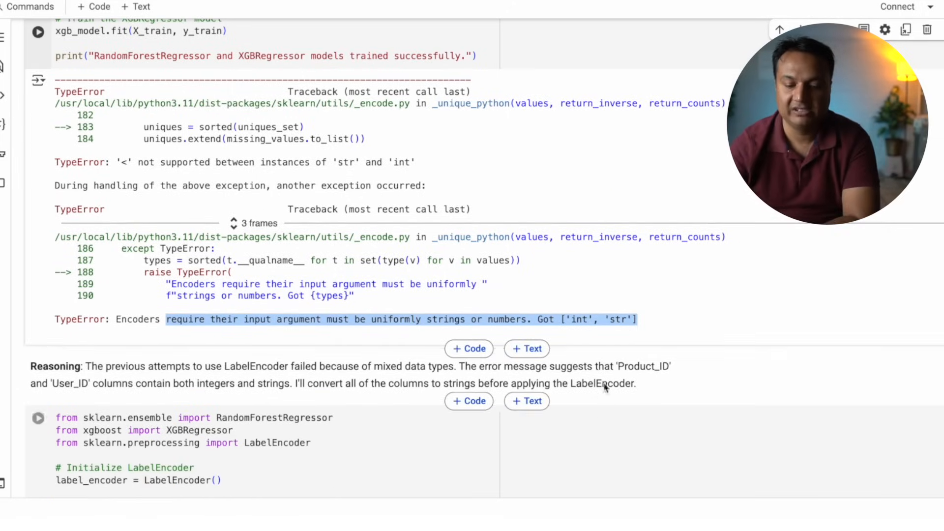
Run the astype(str) and LabelEncoder cell, confirming RandomForest and XGBoost trained successfully
scroll("down", 3)
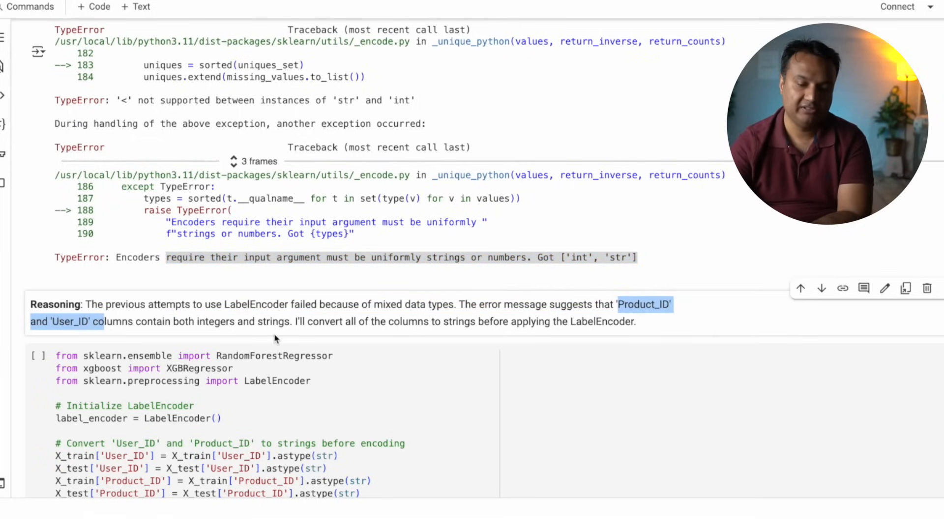
scroll("down", 3)
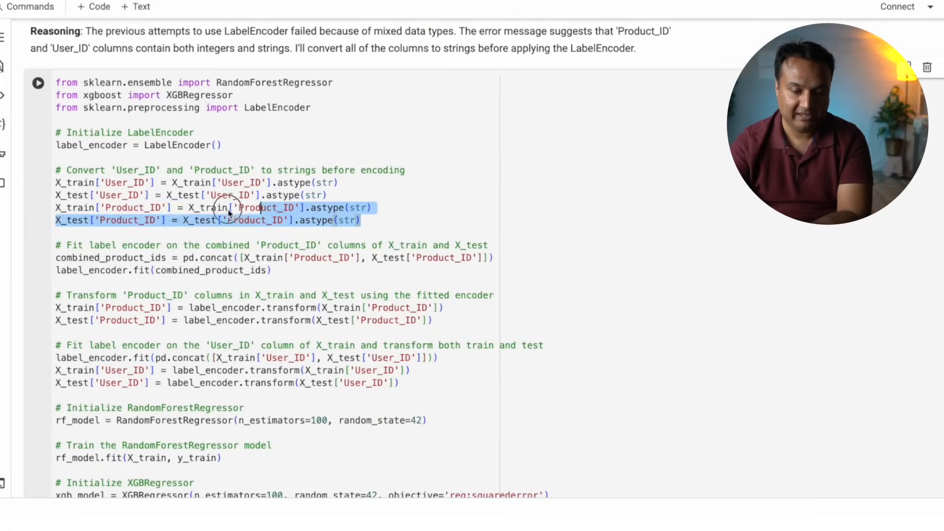
left_click(69, 270)
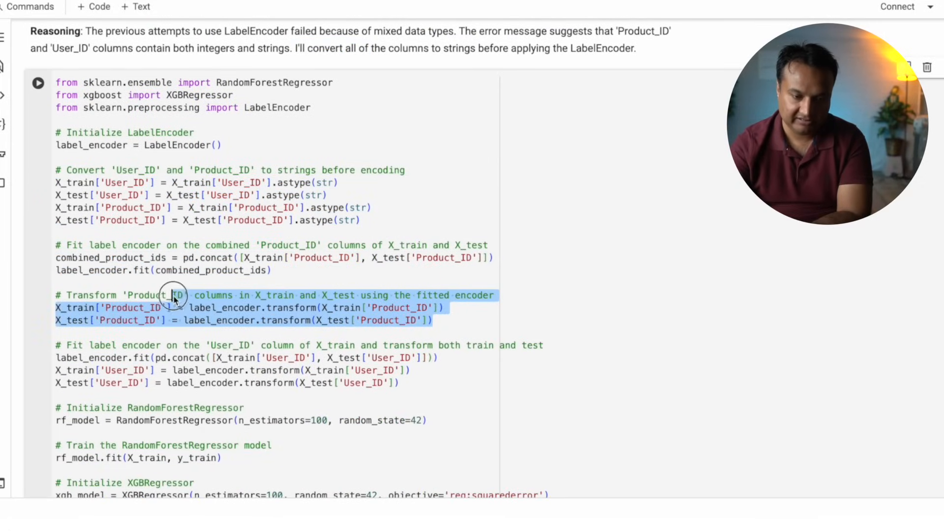
scroll("down", 3)
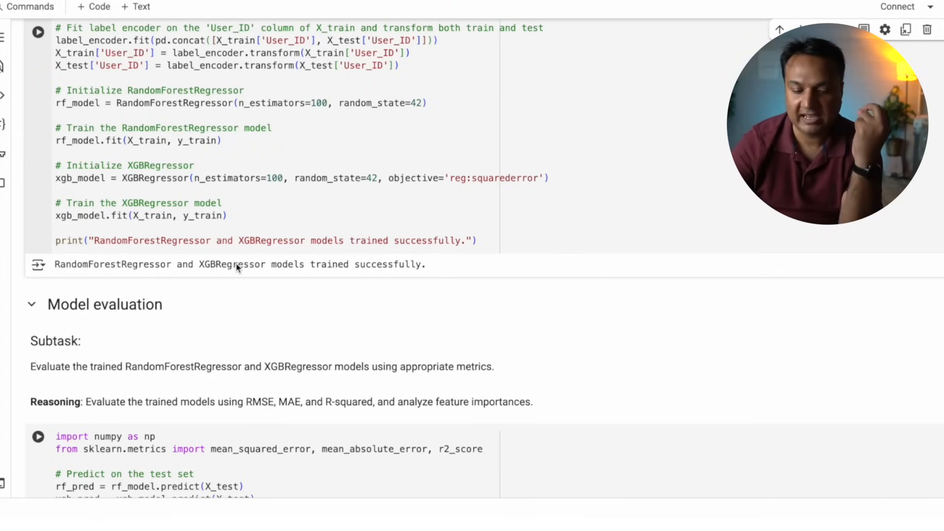
Highlight XGBRegressor's 3046.42 RMSE, then browse importance charts, scatter plots and the Summary
scroll("down", 3)
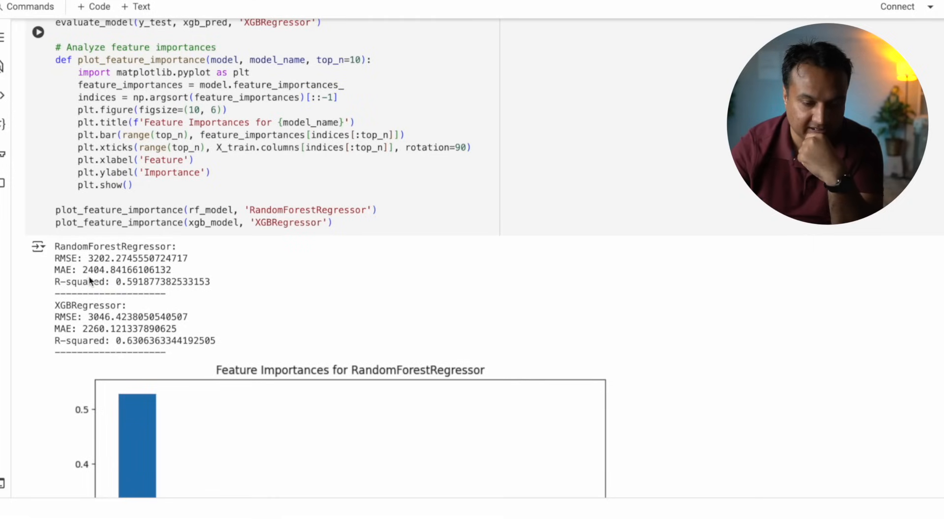
double_click(137, 316)
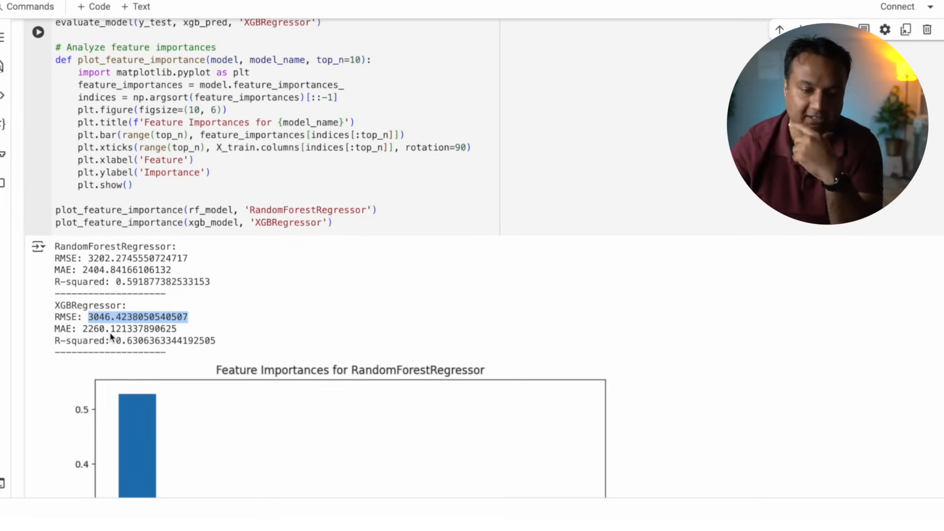
scroll("down", 3)
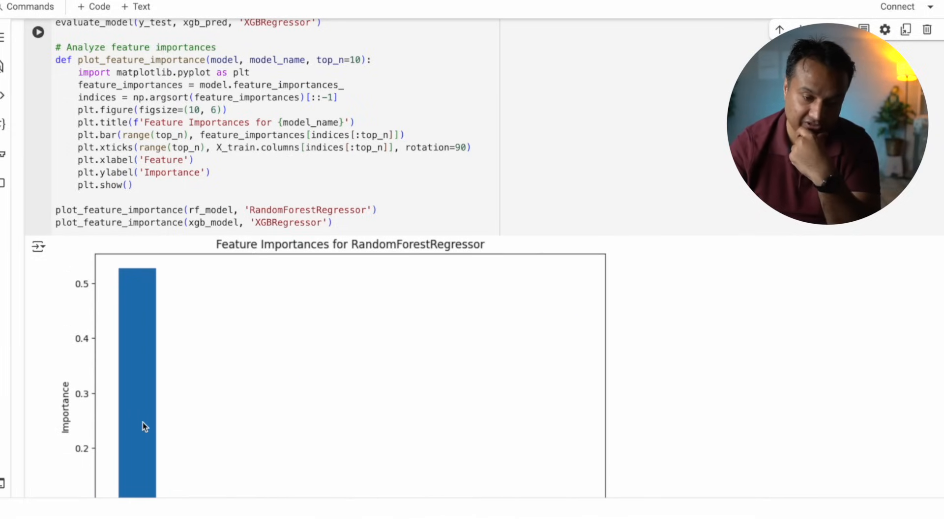
mouse_move(745, 296)
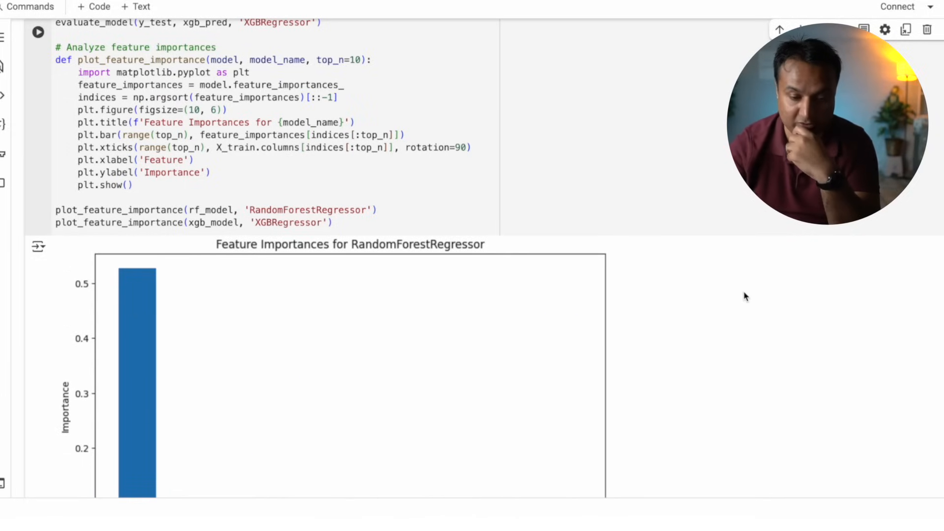
scroll("down", 3)
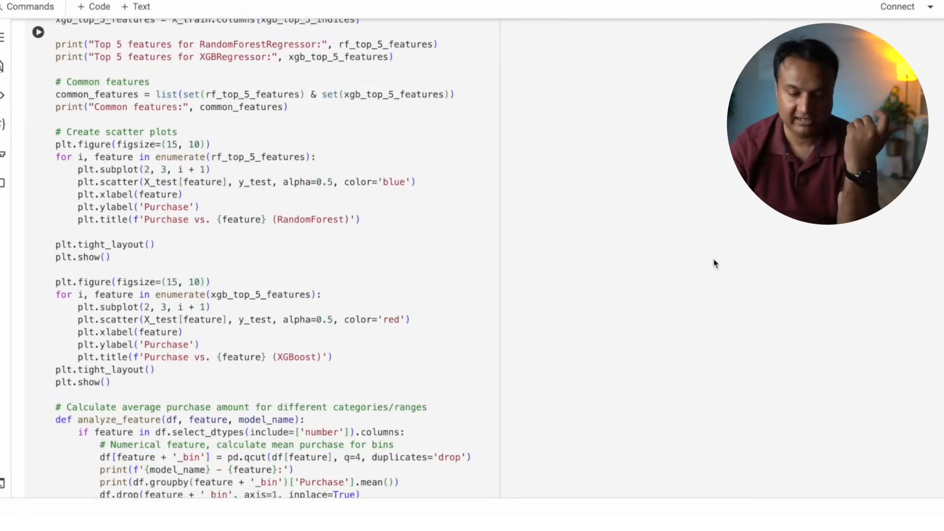
scroll("down", 3)
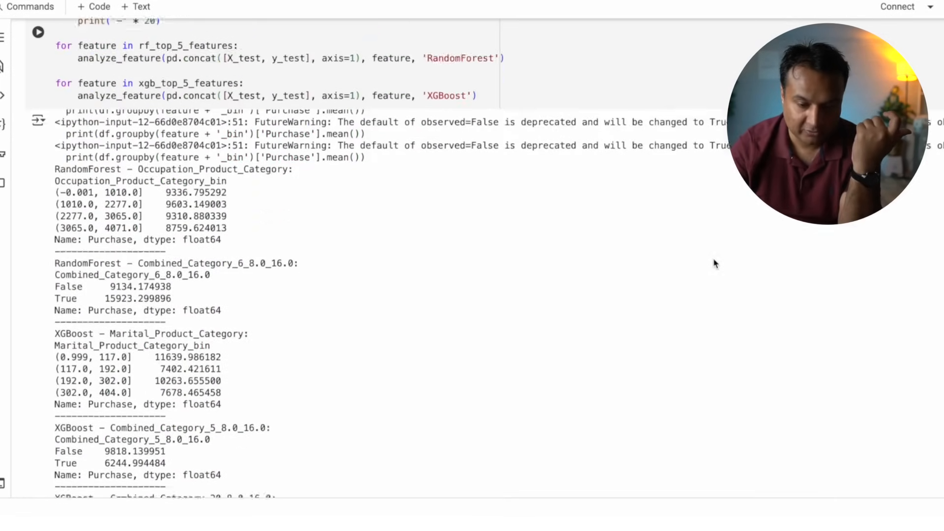
scroll("down", 3)
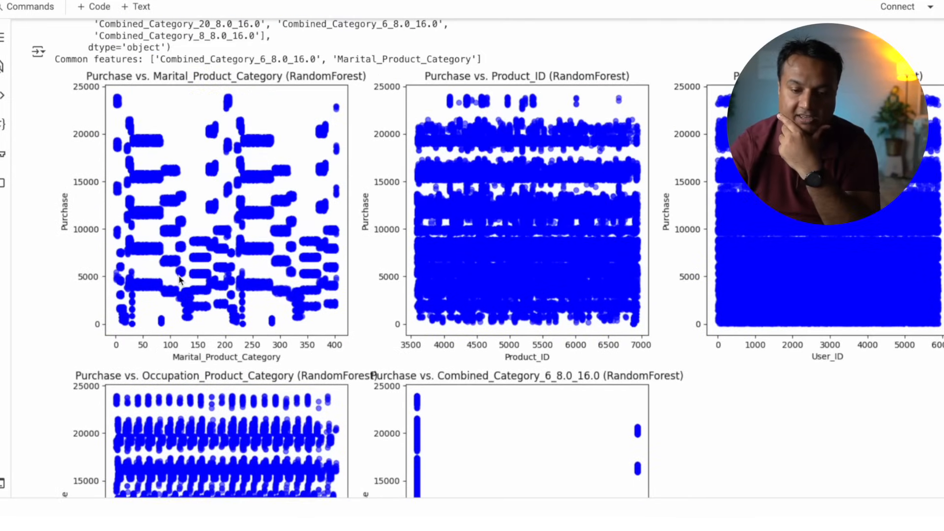
scroll("down", 3)
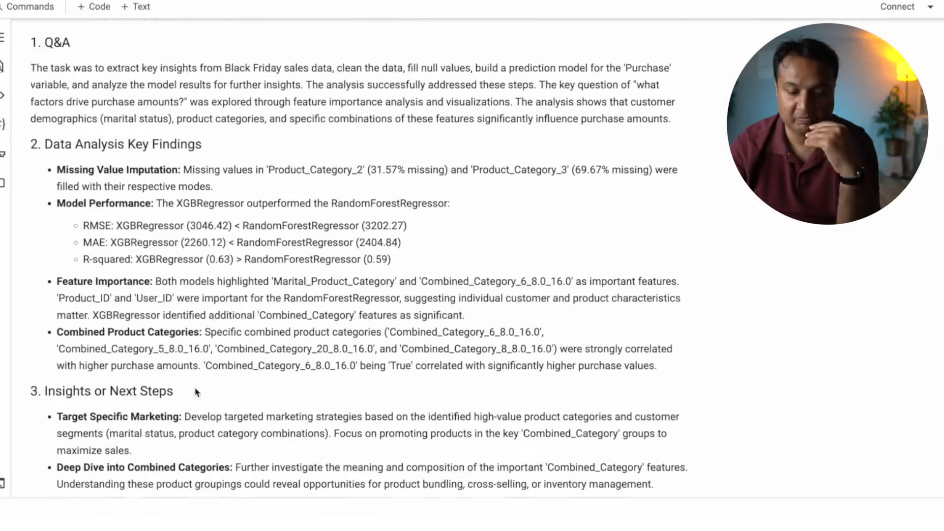
Scroll through the Summary cell's Markdown source and rendered findings preview
scroll("up", 3)
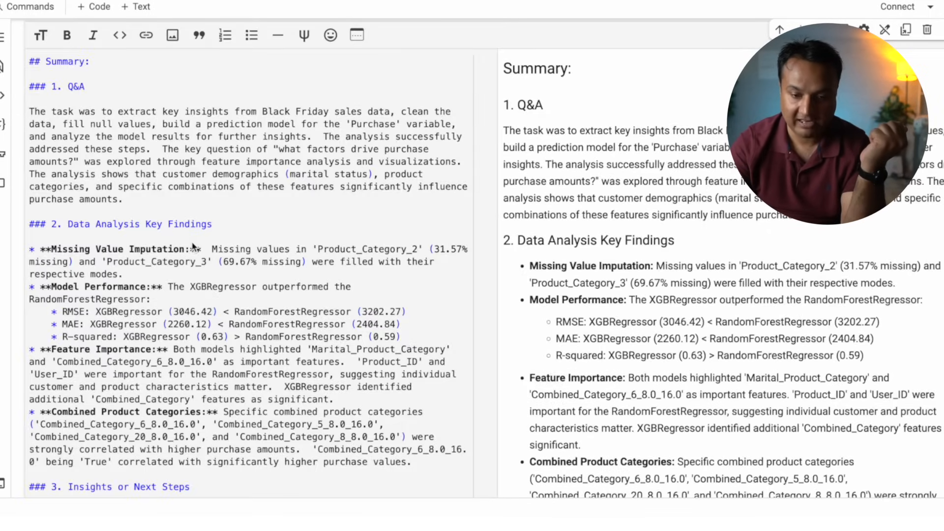
scroll("down", 3)
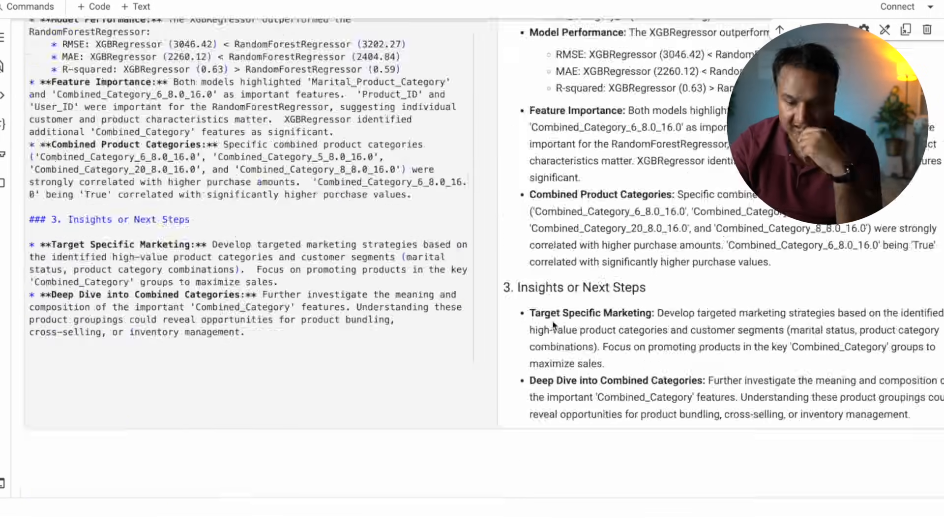